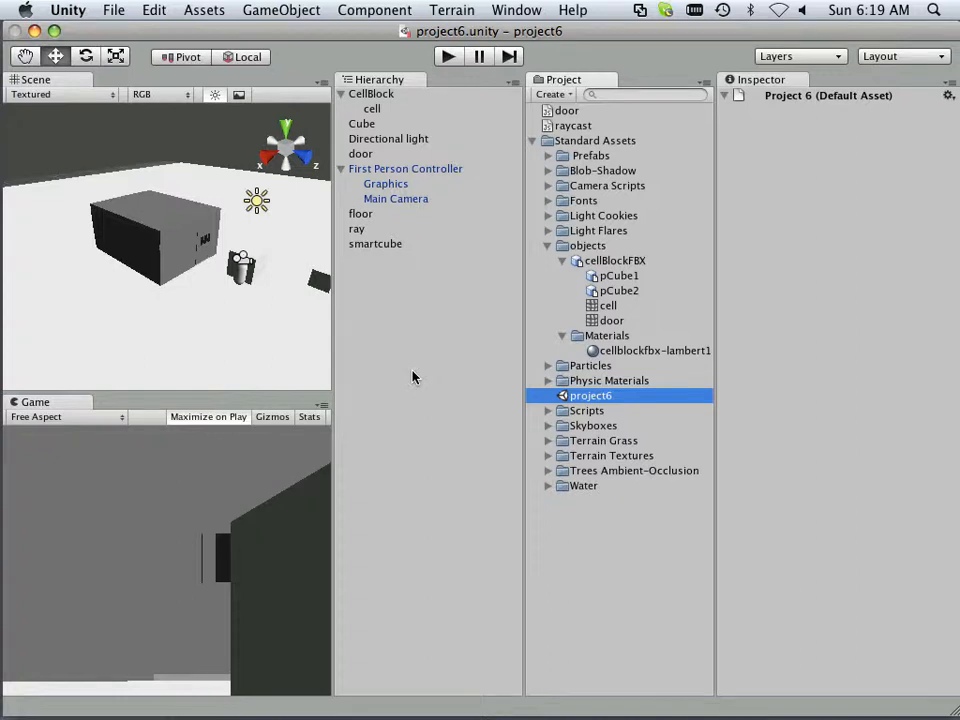
pyautogui.moveTo(564, 158)
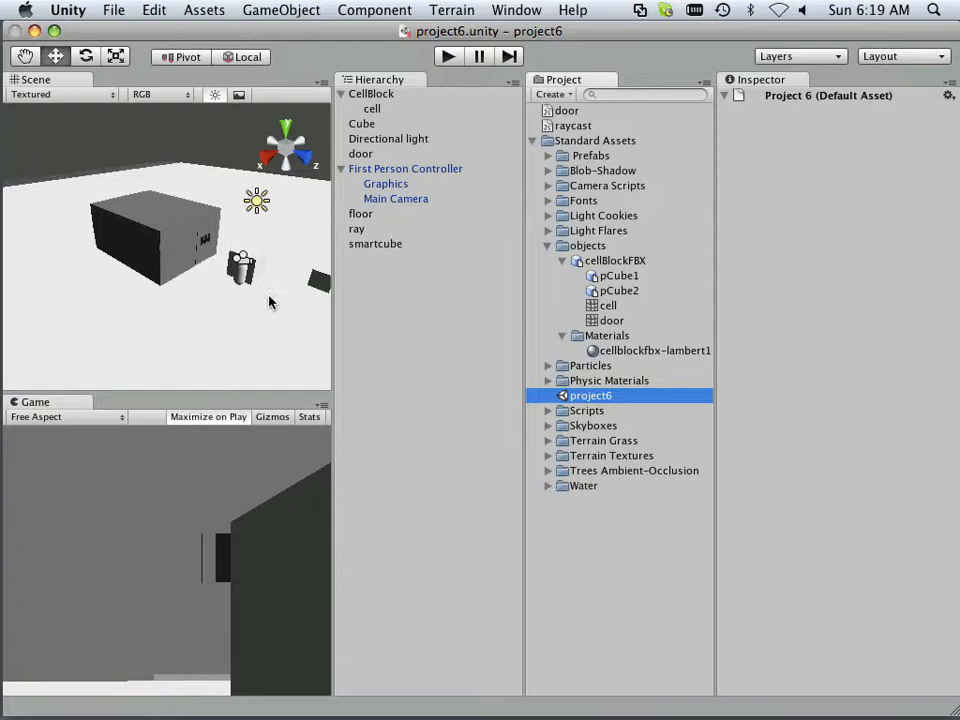
# - Select the Cube to review its Transform, Box Collider and gravity-enabled Rigidbody
pyautogui.click(360, 124)
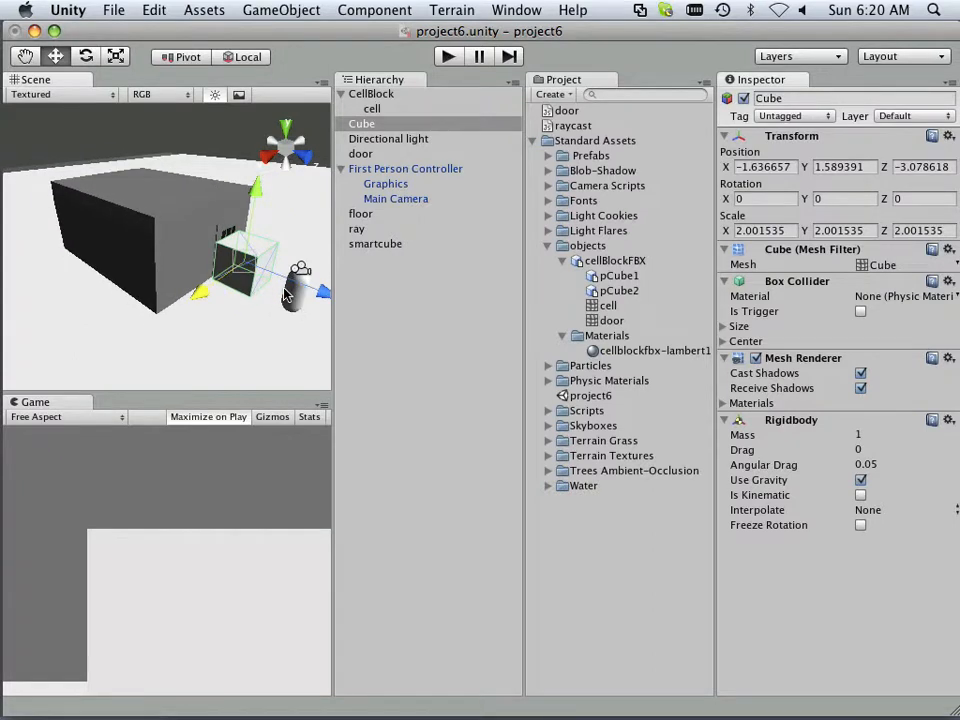
pyautogui.moveTo(288, 272)
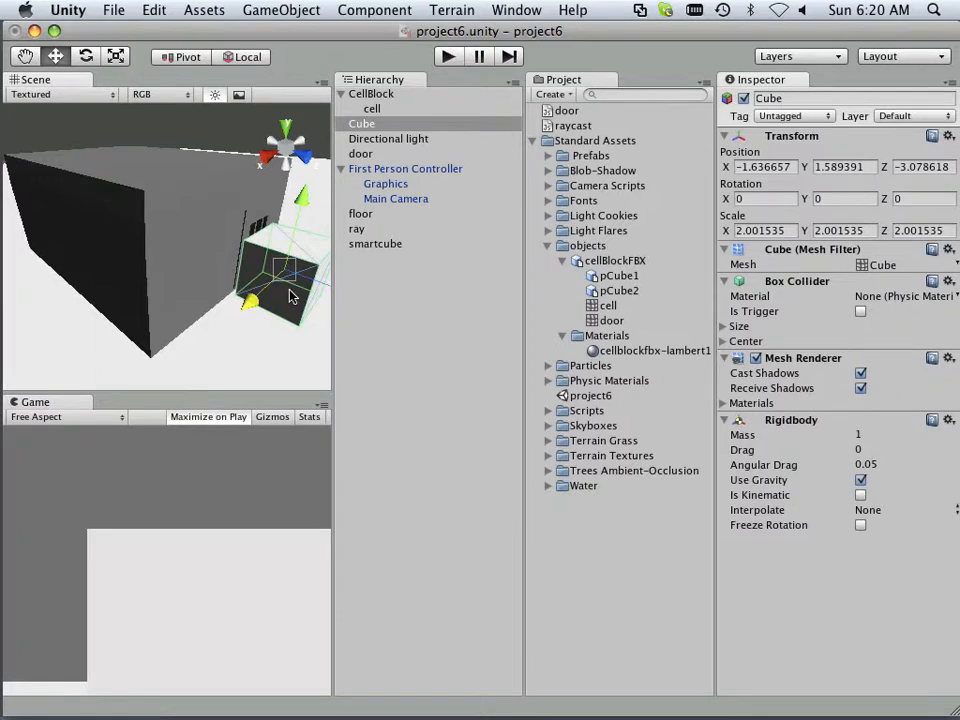
pyautogui.moveTo(290, 296)
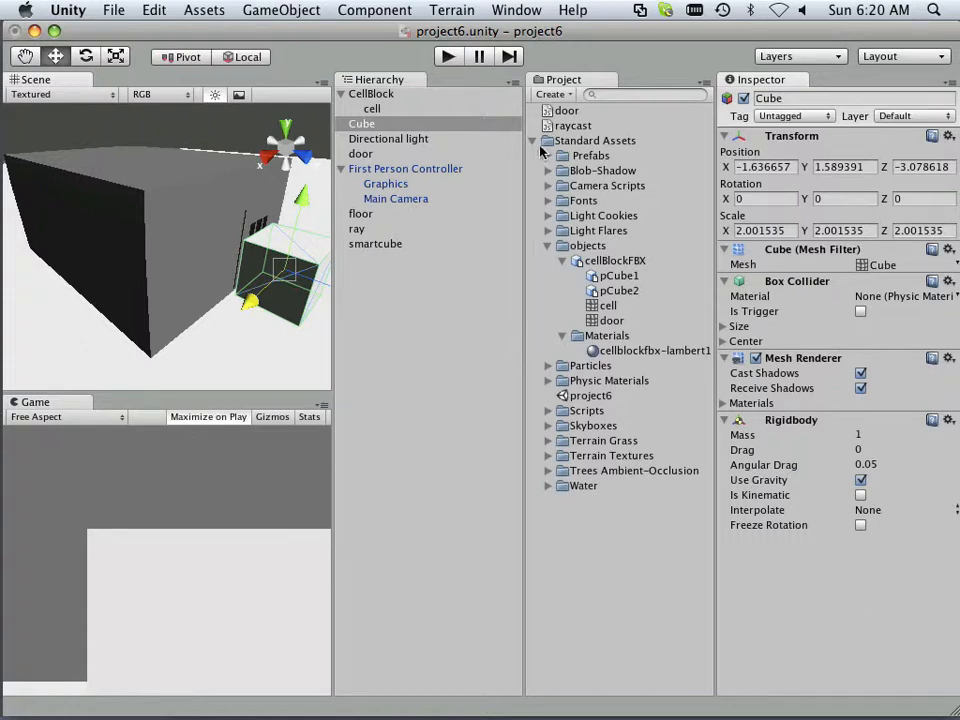
# - Create a new JavaScript asset and name it 'door collide open'
pyautogui.click(552, 94)
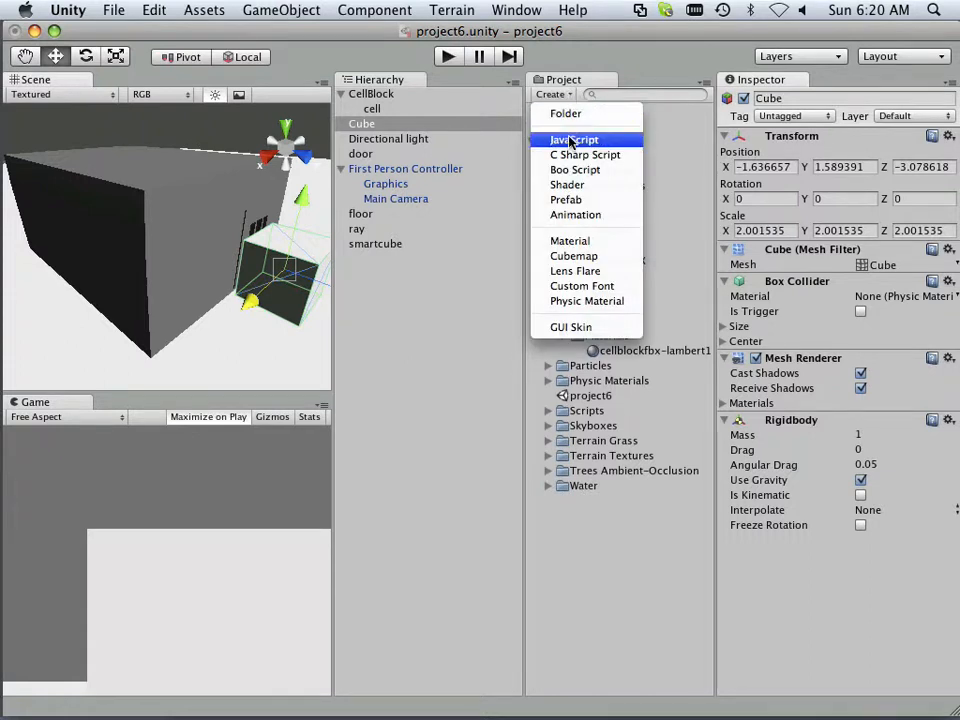
pyautogui.click(572, 140)
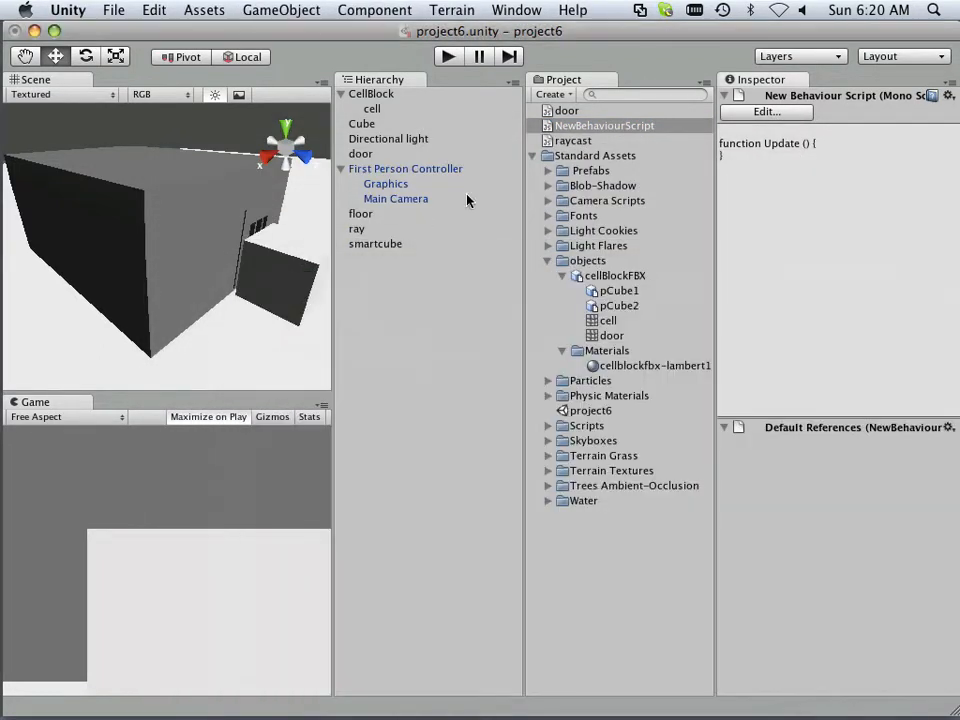
pyautogui.click(604, 124)
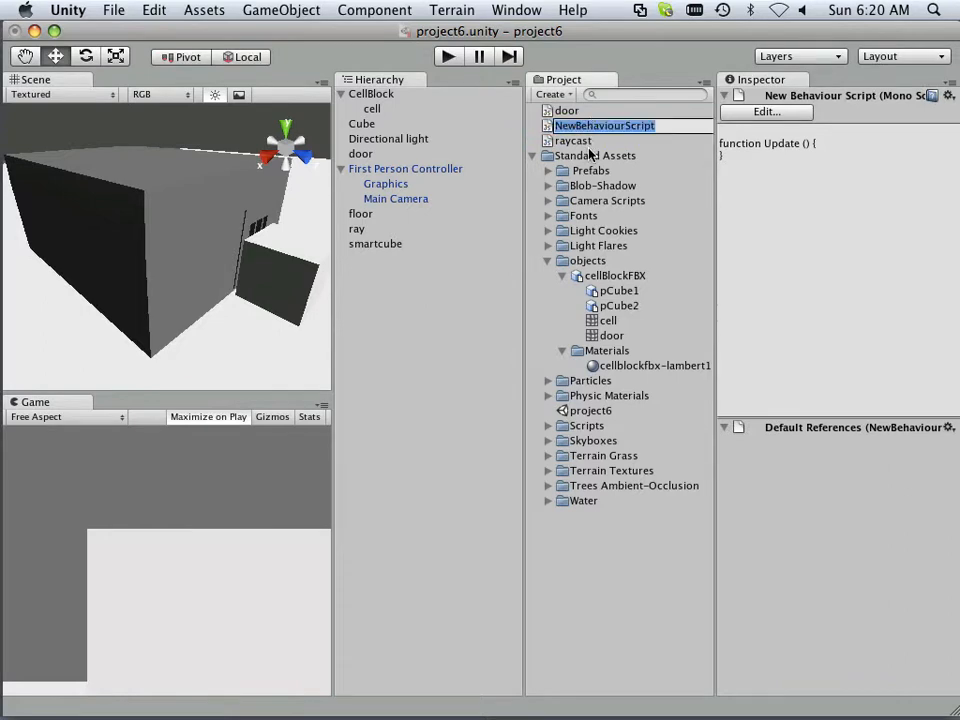
pyautogui.write('door collide open')
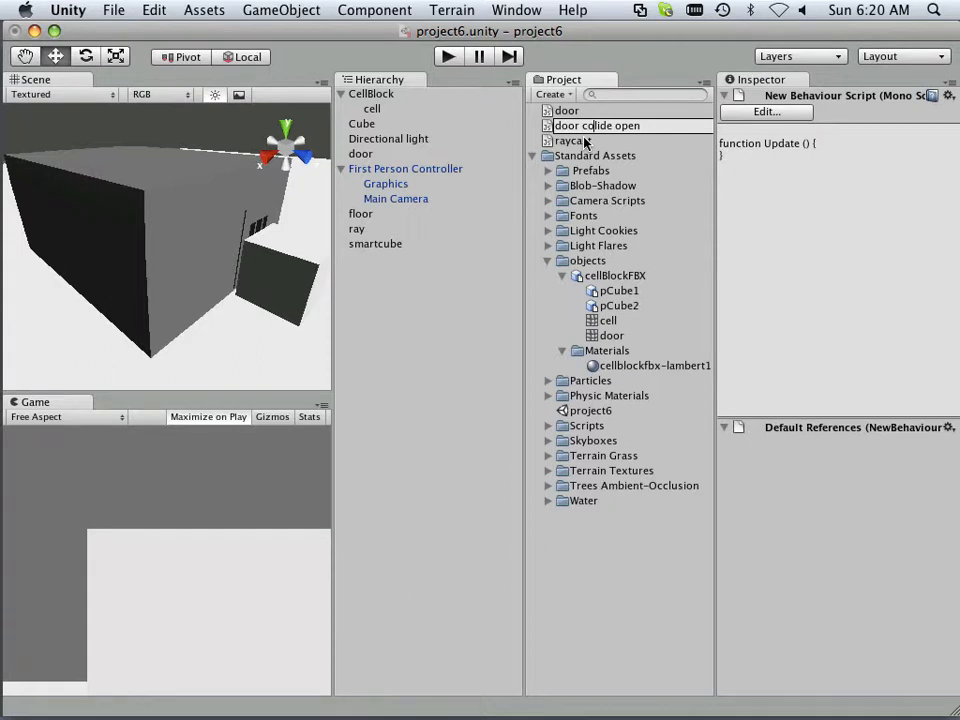
pyautogui.click(596, 124)
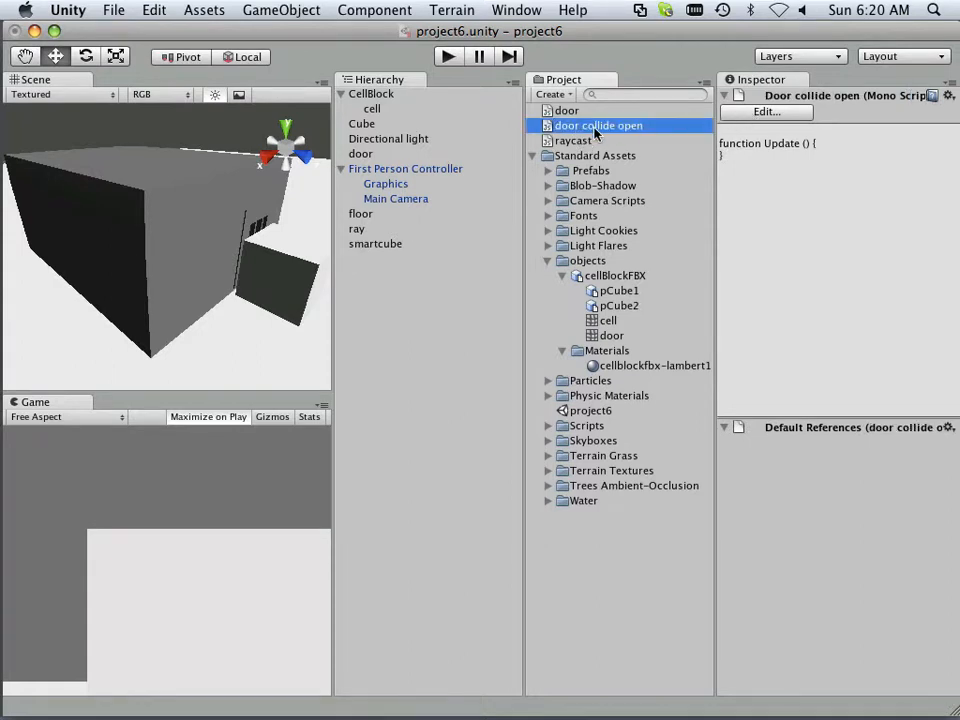
# - Open the script in Unitron and declare 'var door: Transform' on its first line
pyautogui.doubleClick(598, 124)
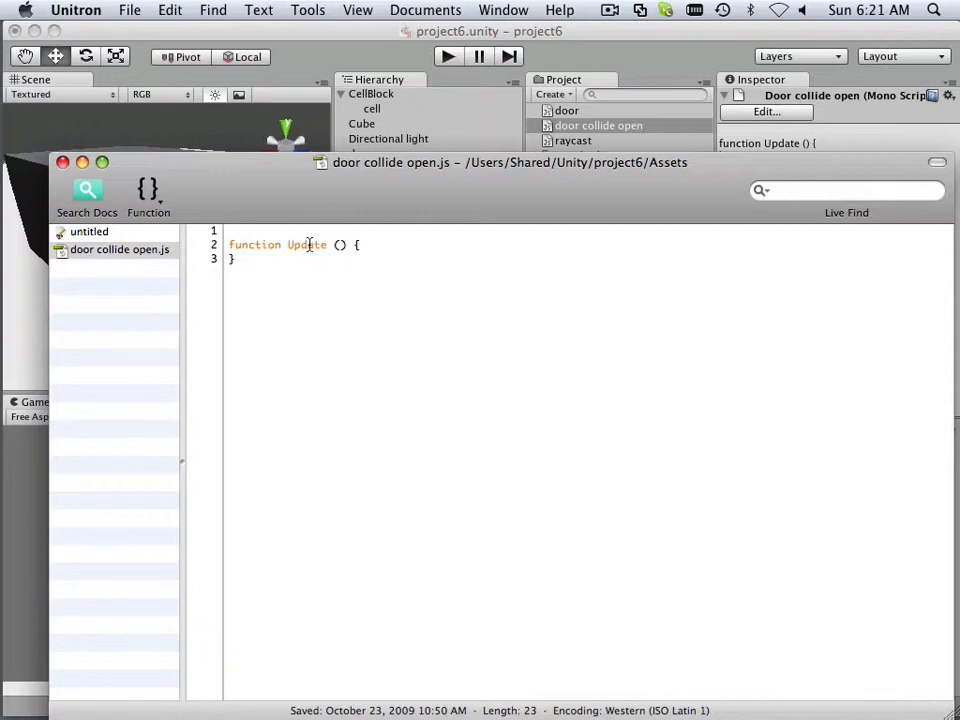
pyautogui.write('v')
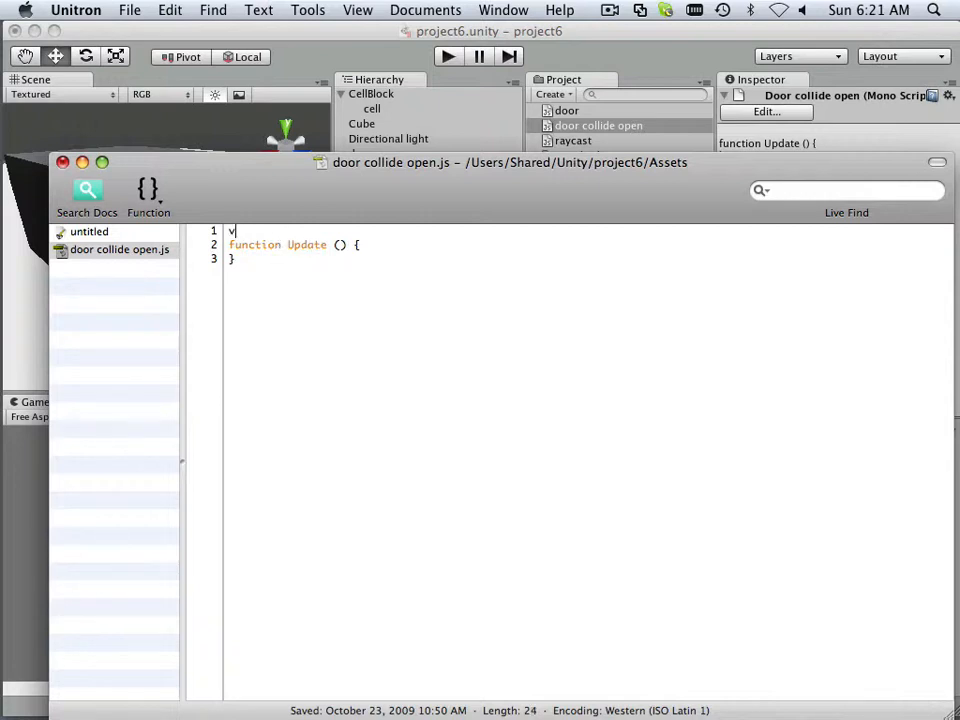
pyautogui.write('ar')
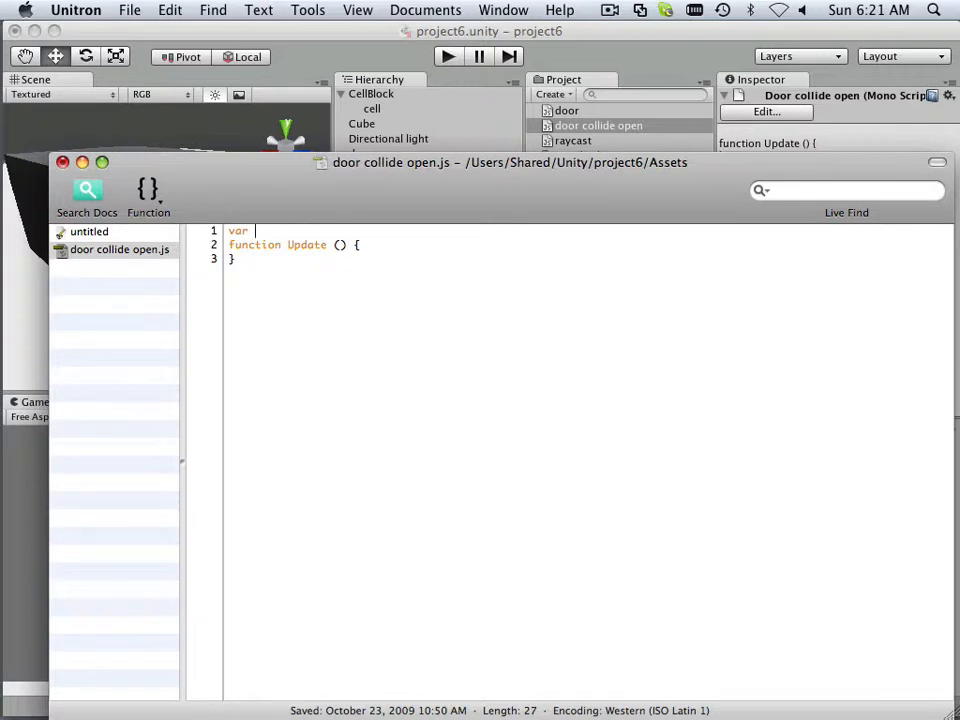
pyautogui.write('doo')
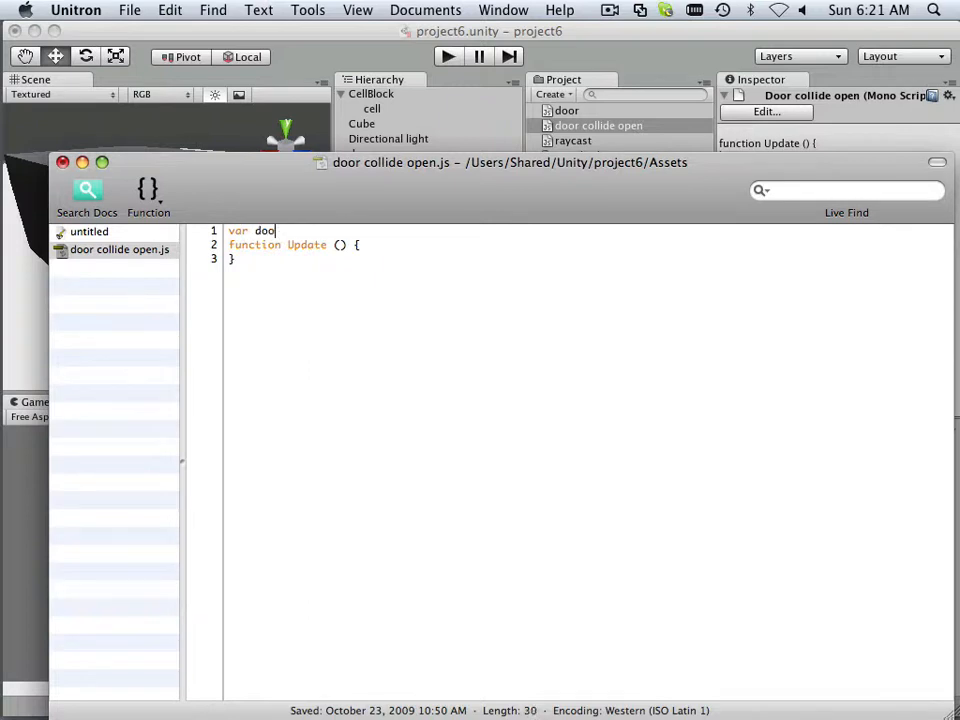
pyautogui.write('r:')
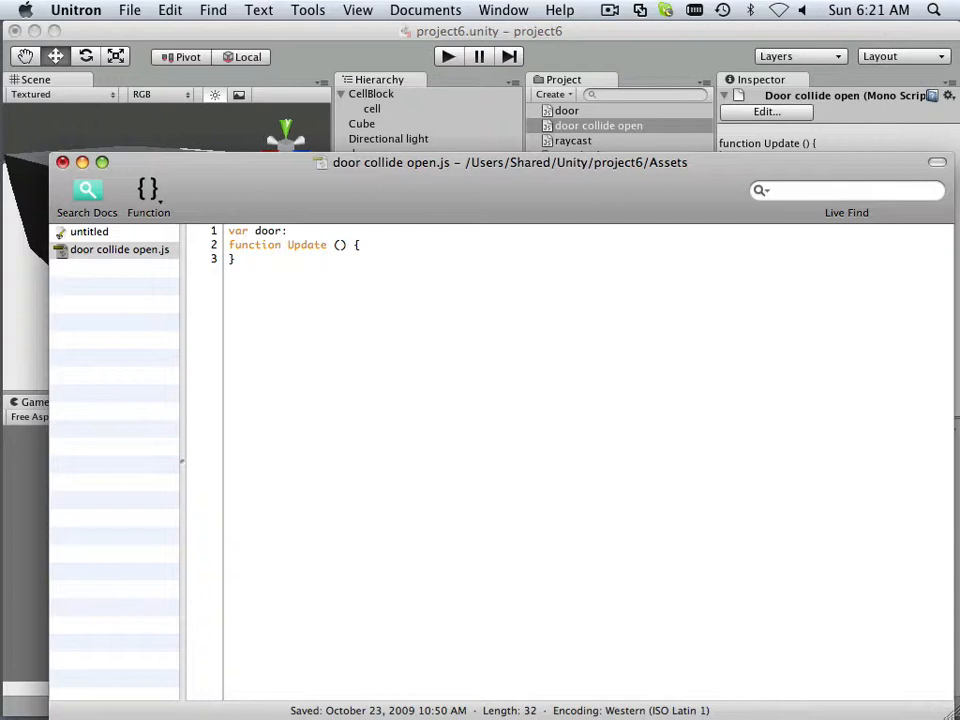
pyautogui.write('Tr')
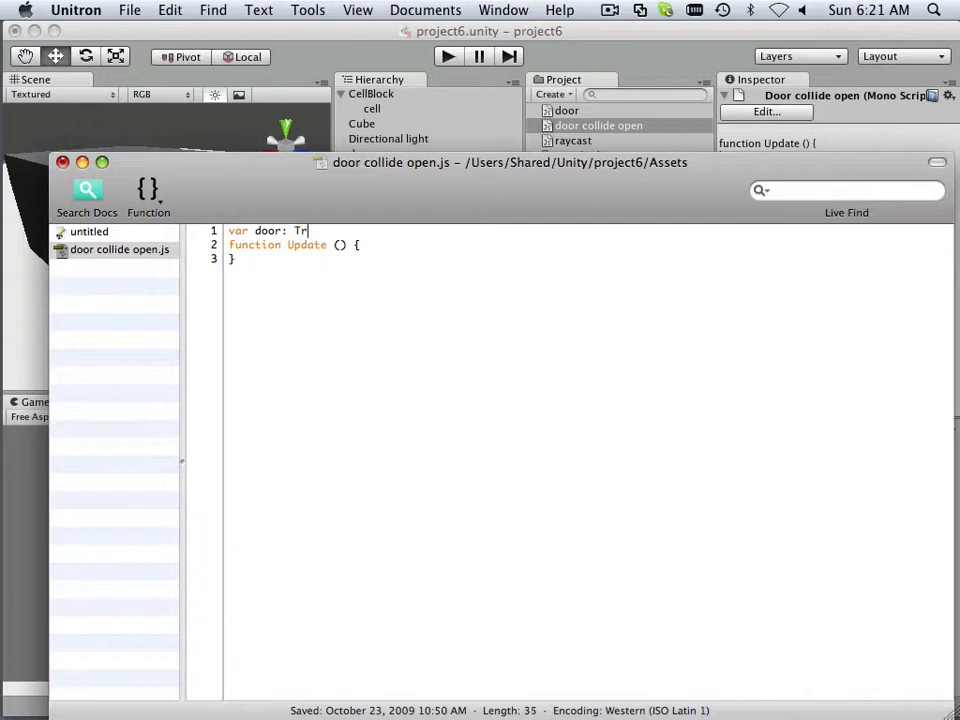
pyautogui.write('ans')
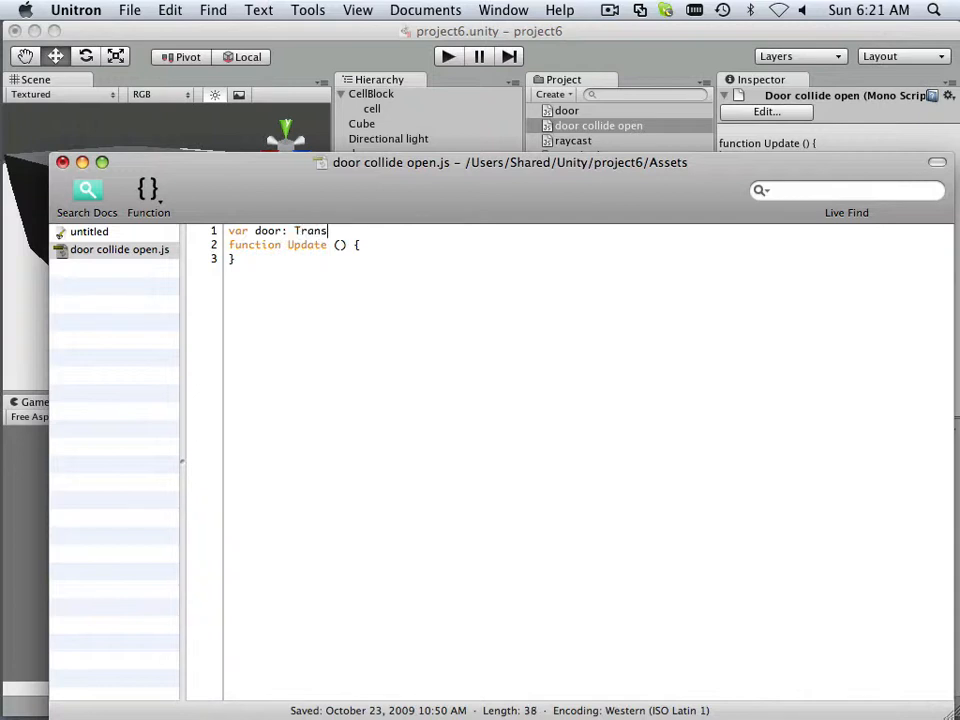
pyautogui.write('form')
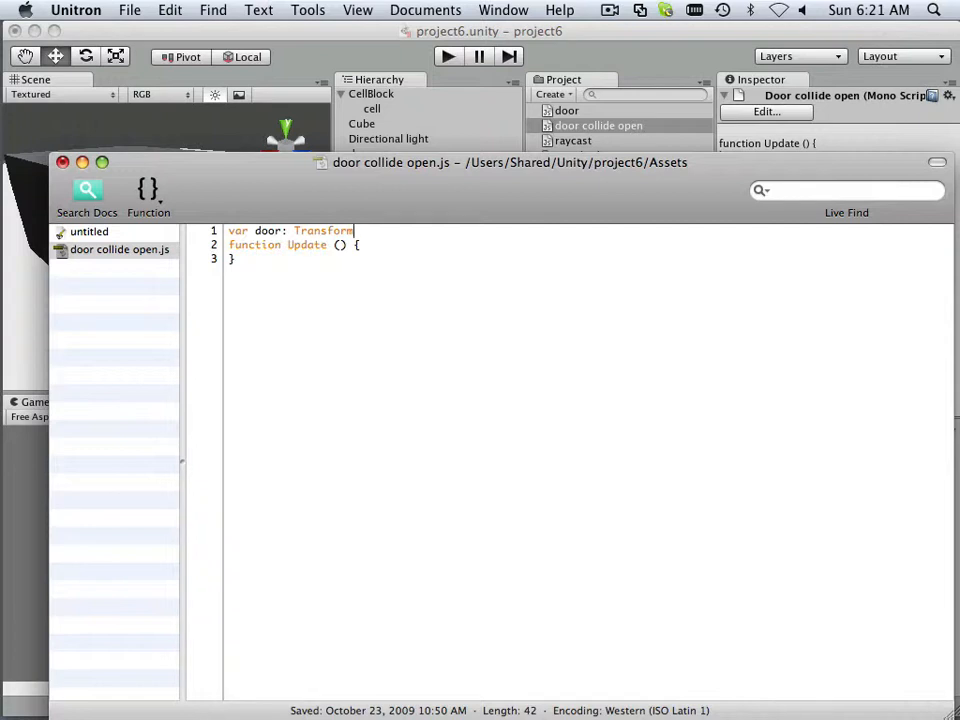
pyautogui.press('Return')
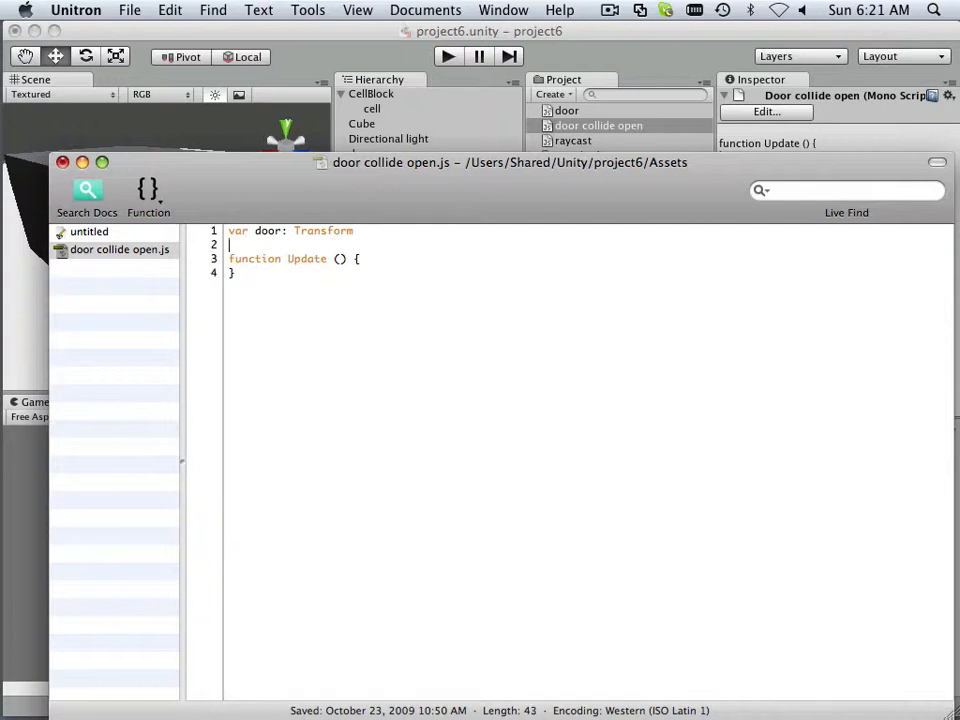
# - Declare angleOpen as an int variable below the door declaration
pyautogui.write('vo')
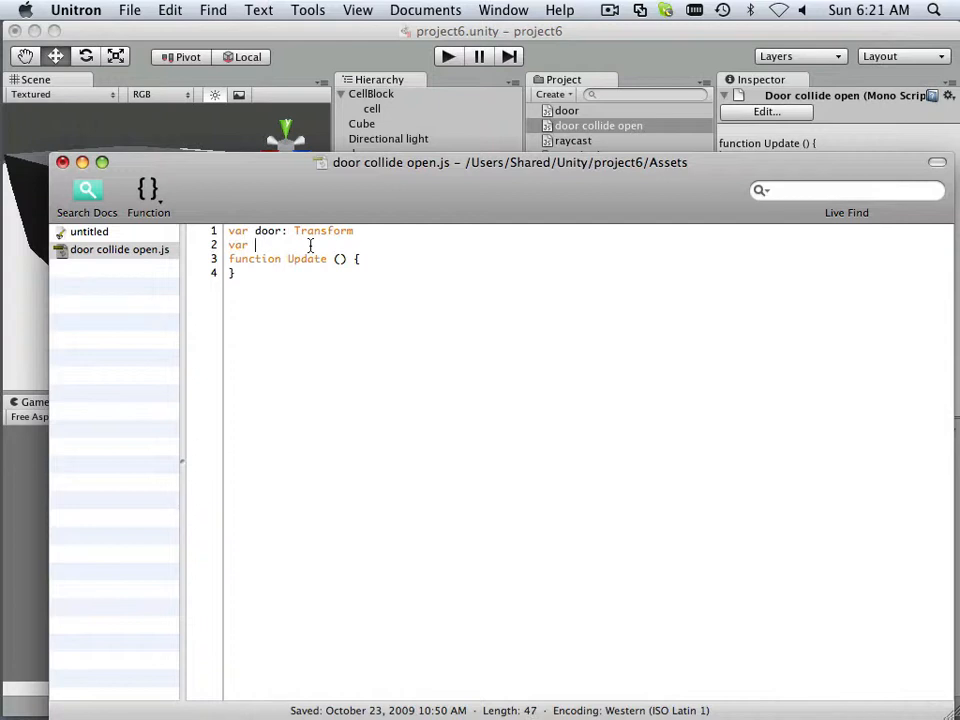
pyautogui.write('angle0')
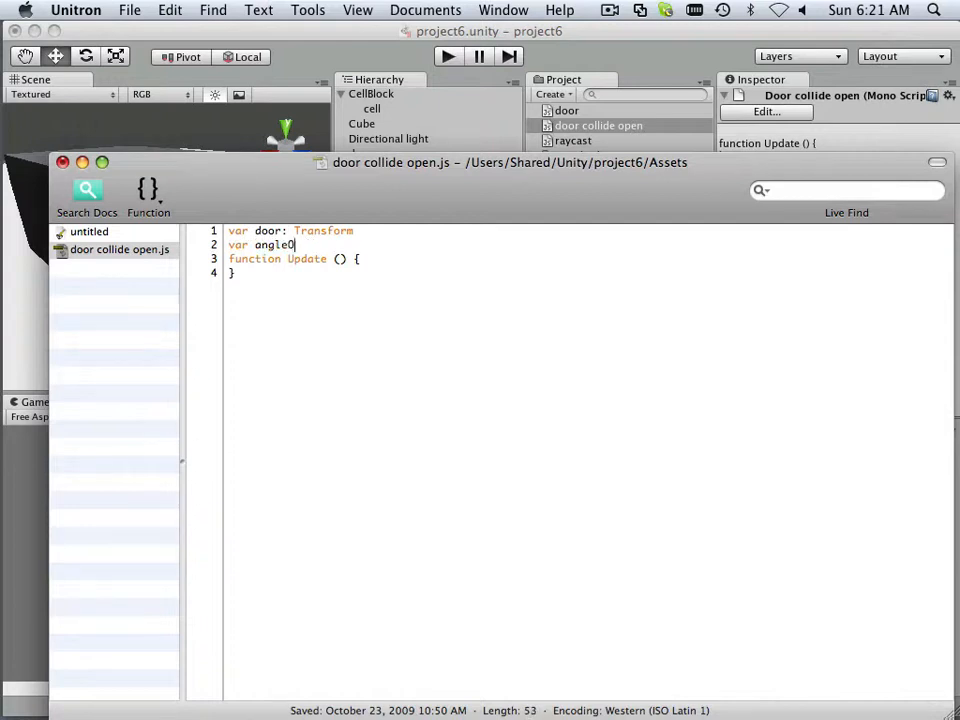
pyautogui.write('Open')
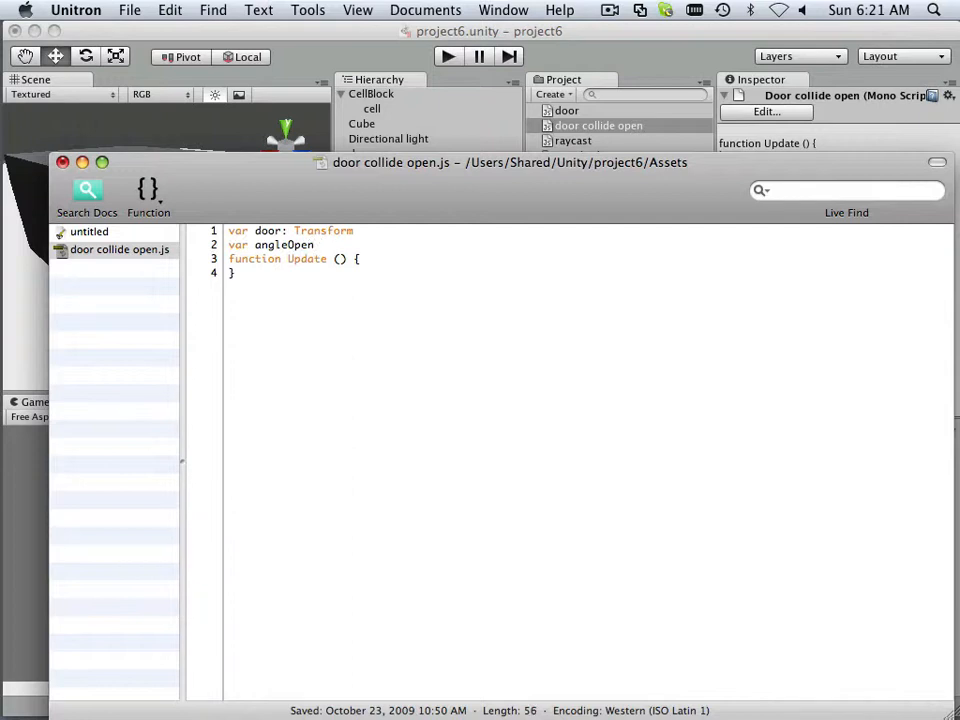
pyautogui.write(':')
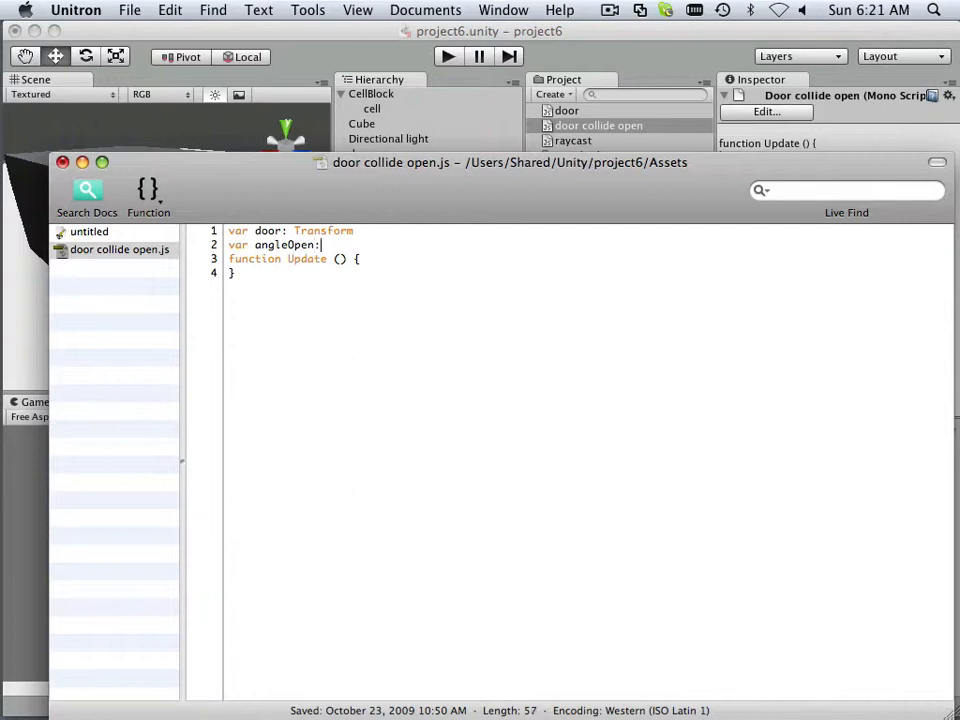
pyautogui.write('int')
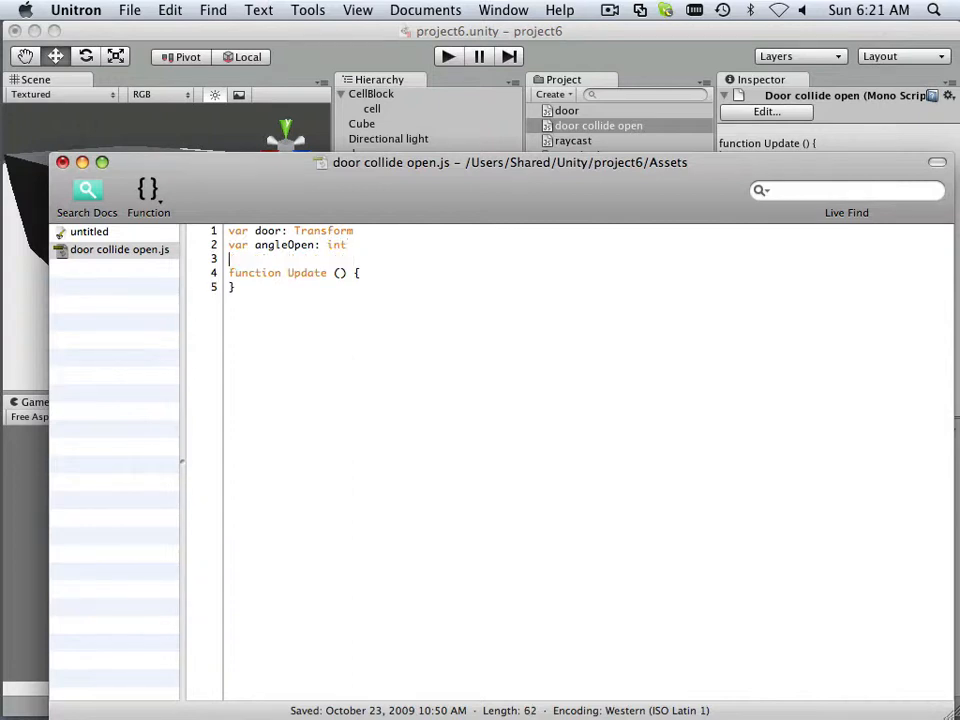
pyautogui.write(';')
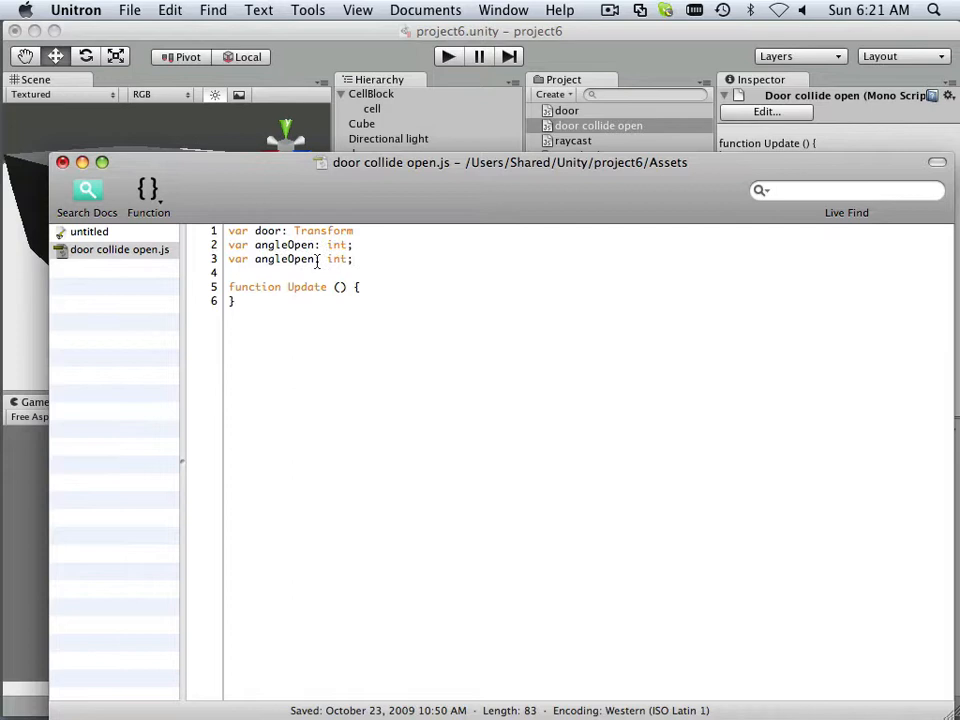
pyautogui.doubleClick(300, 260)
pyautogui.write('Clos')
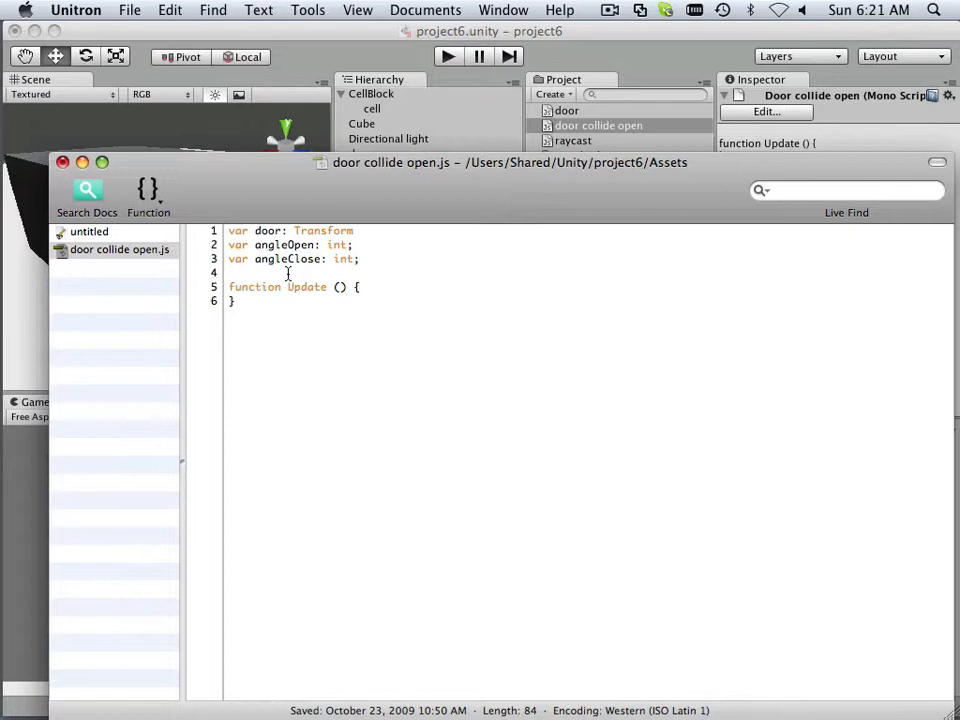
# - Declare 'var speedOpen: int = 1000;' above the Update function
pyautogui.write('var')
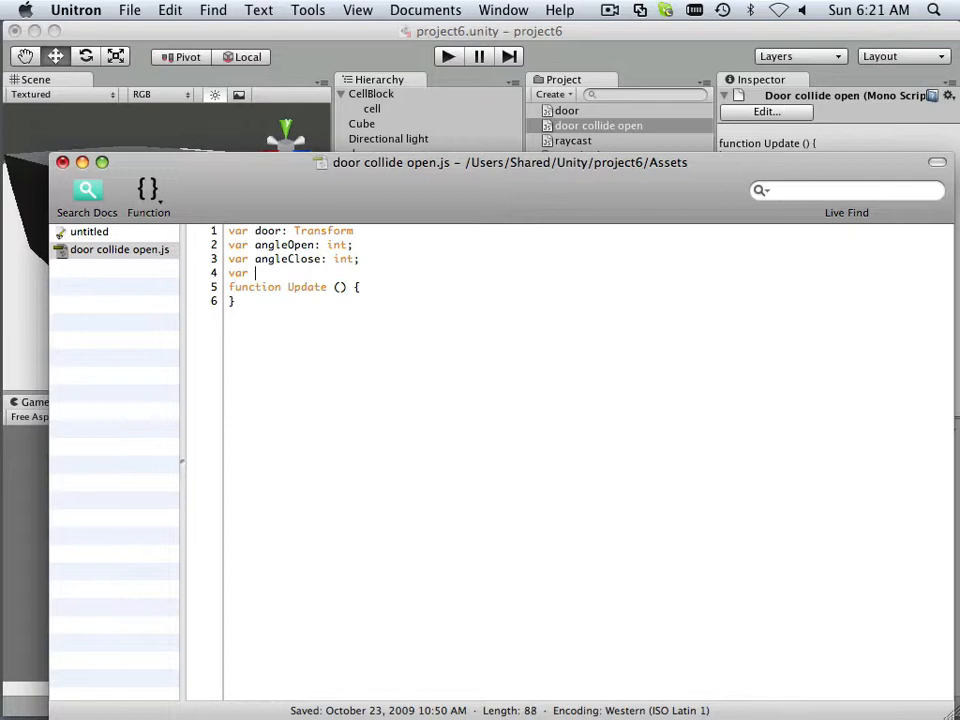
pyautogui.write('speed')
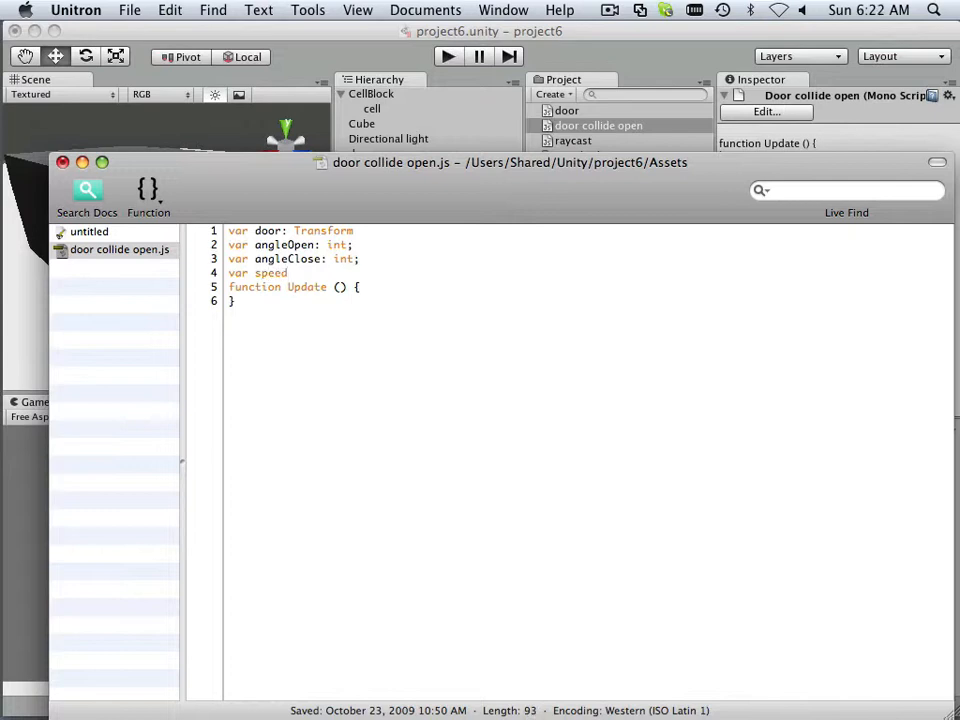
pyautogui.write('Open')
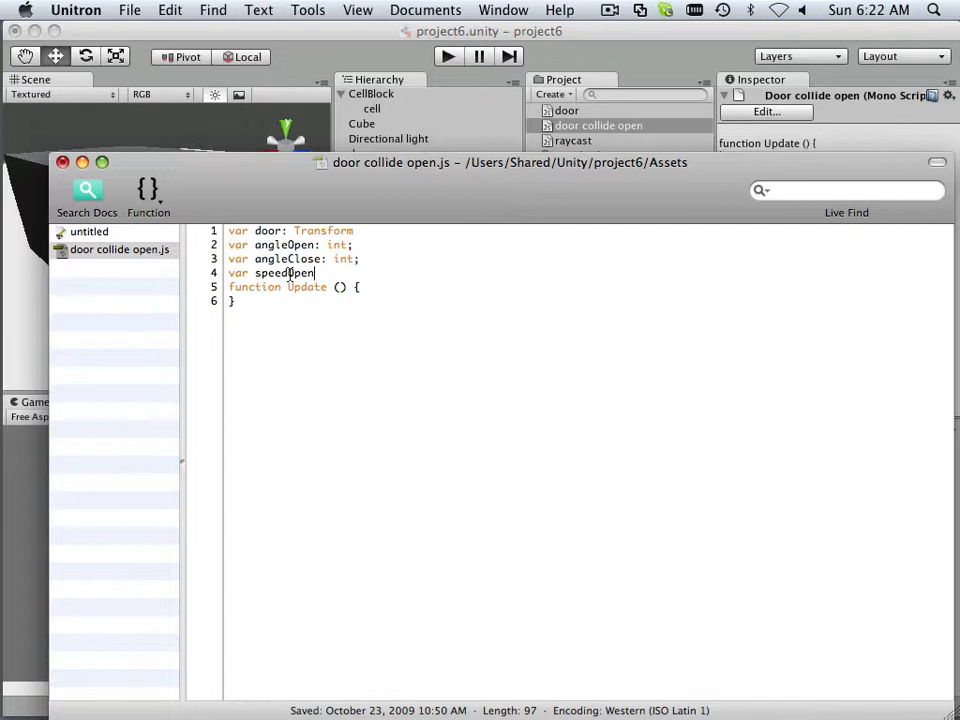
pyautogui.write(':')
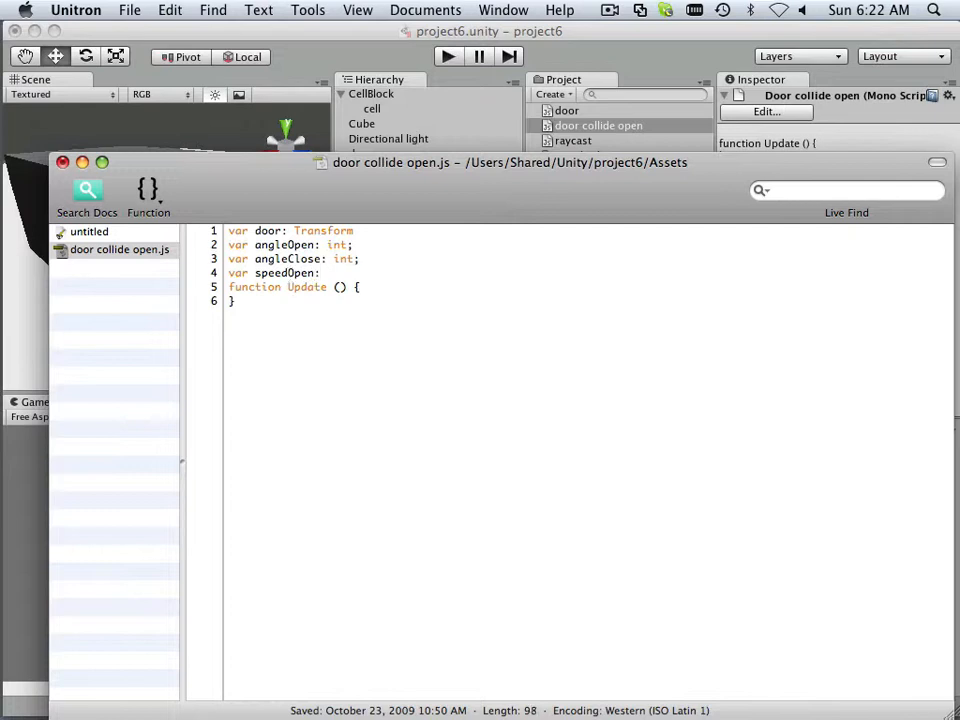
pyautogui.write('in')
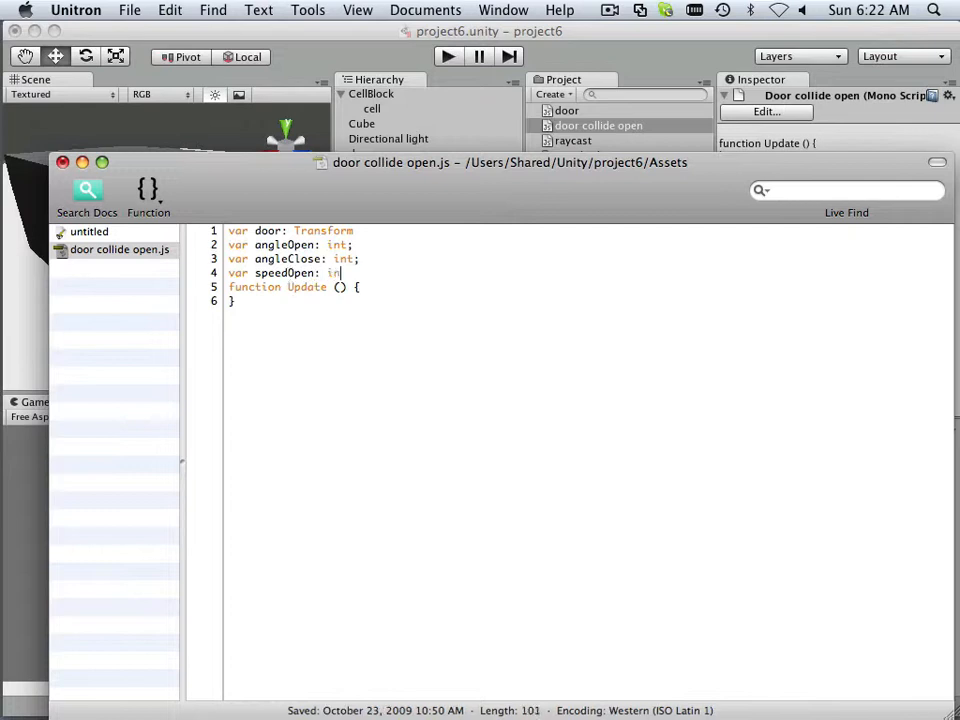
pyautogui.write('=')
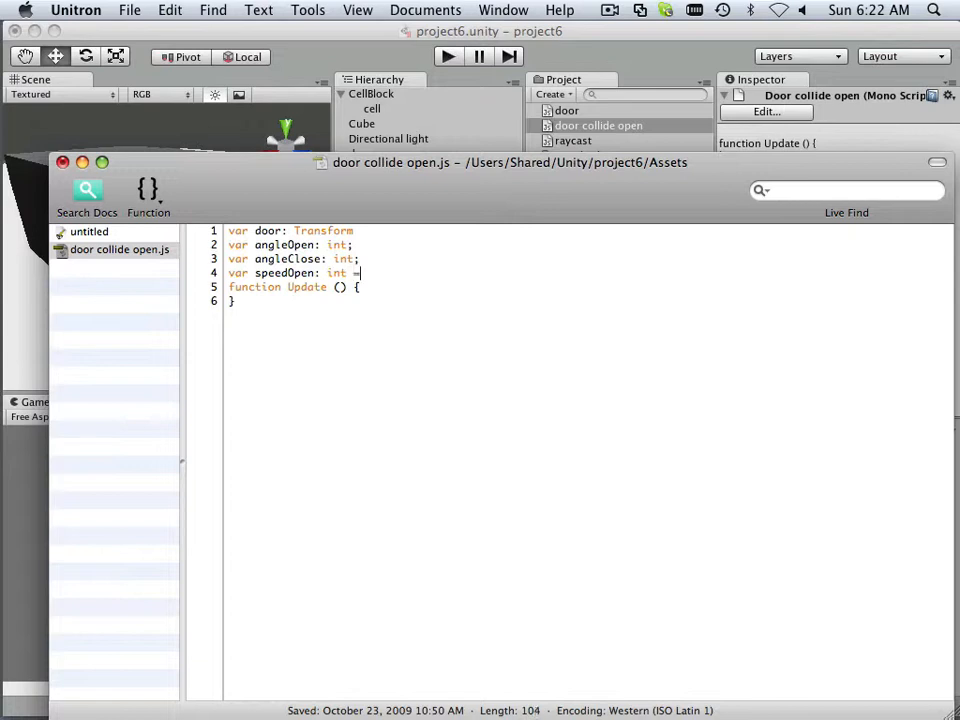
pyautogui.write('1000')
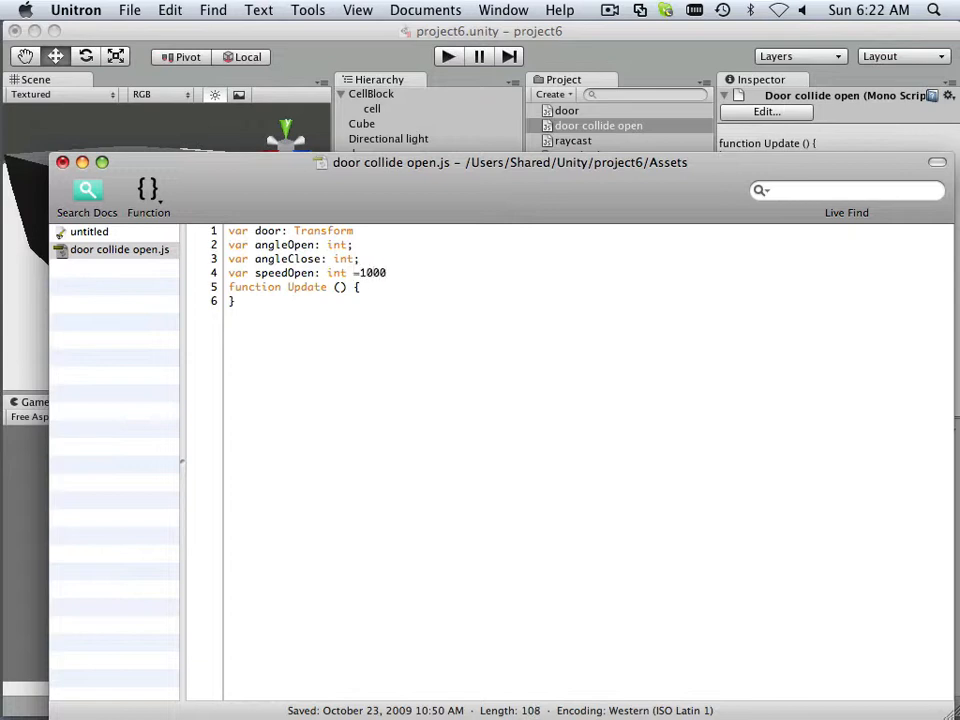
pyautogui.write(';')
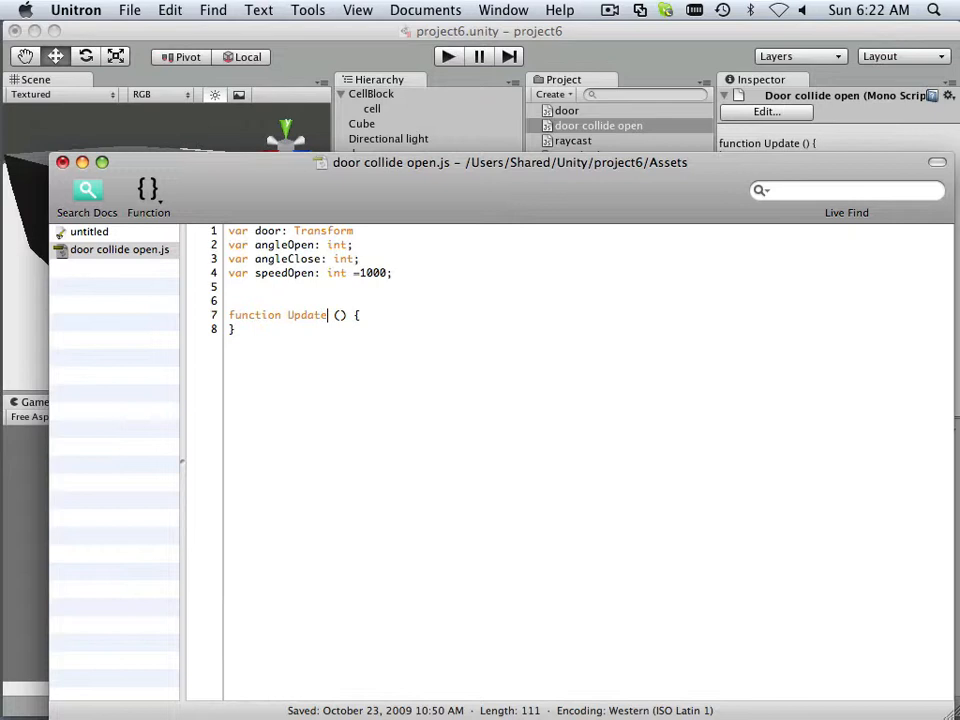
# - Replace the Update function name with OnTriggerStay
pyautogui.press('Backspace')
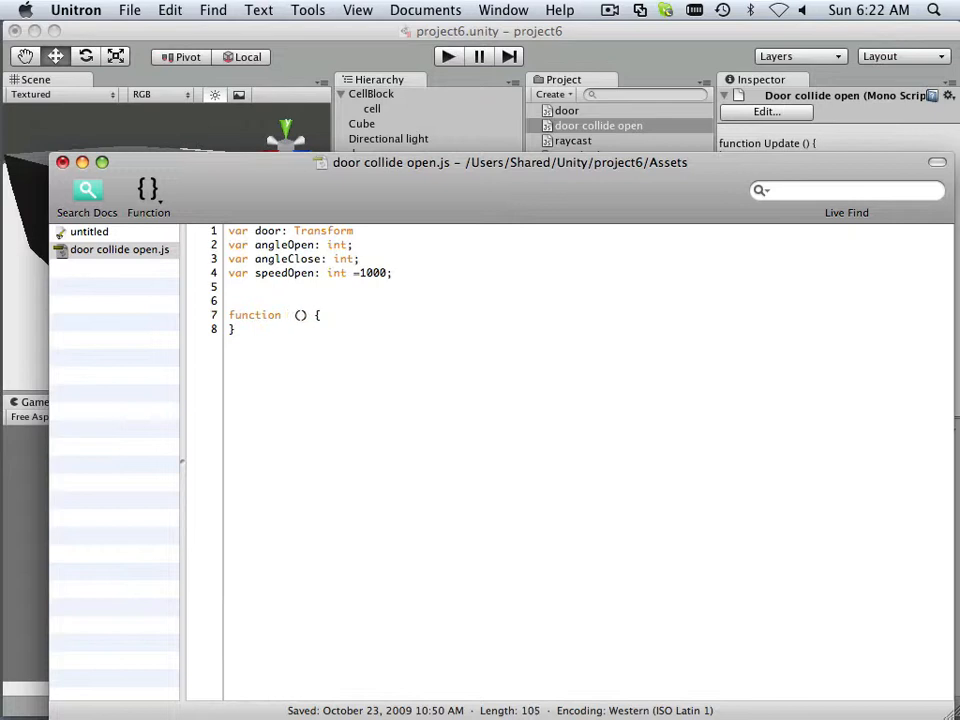
pyautogui.click(290, 316)
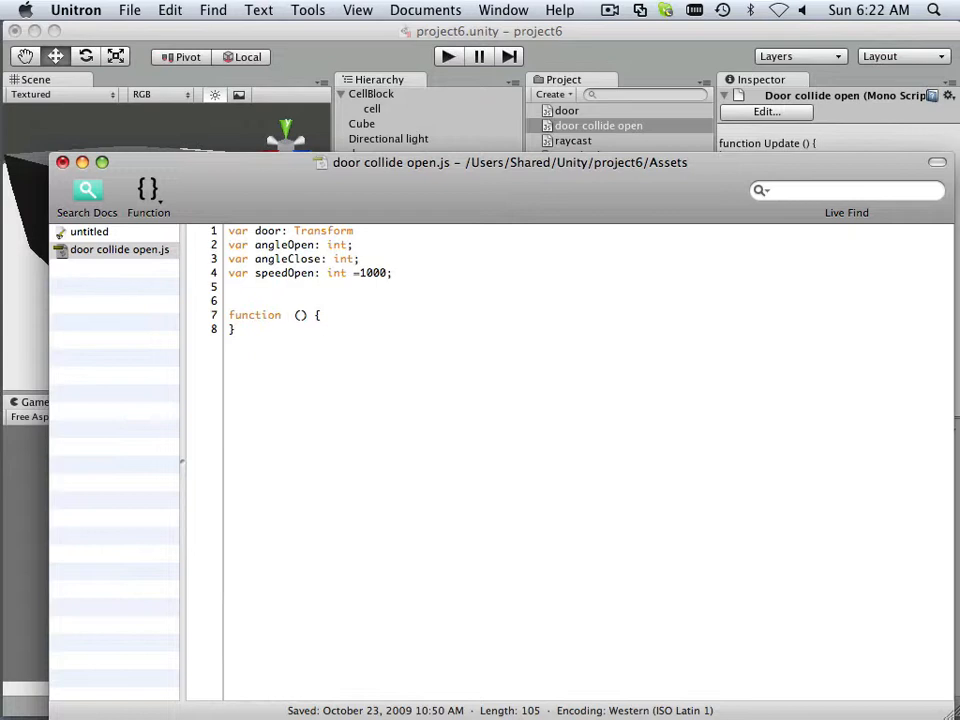
pyautogui.click(288, 316)
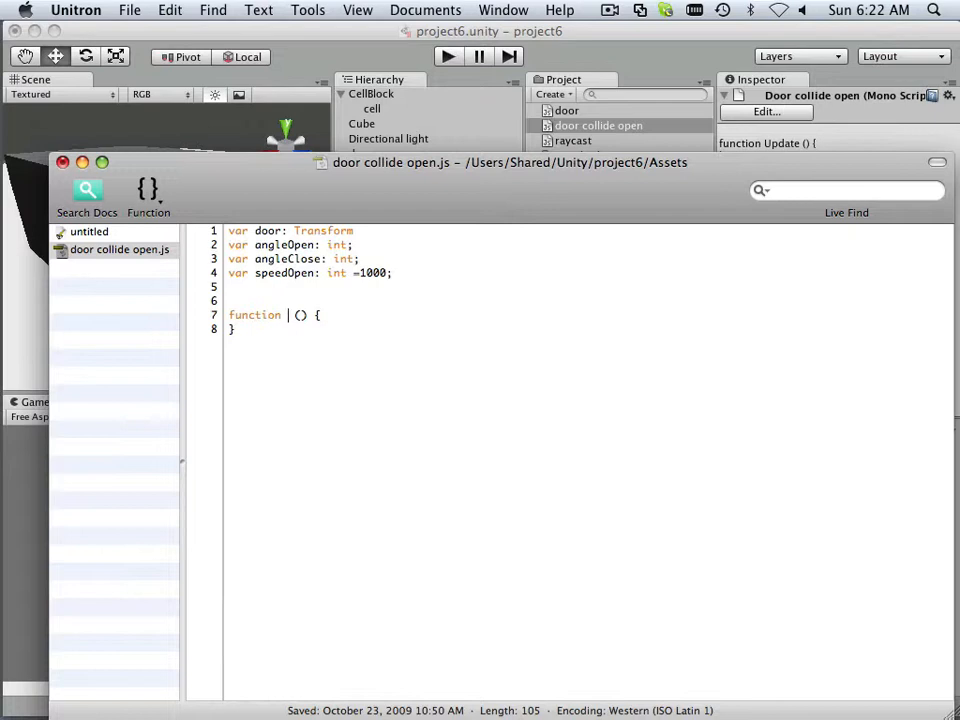
pyautogui.write('On')
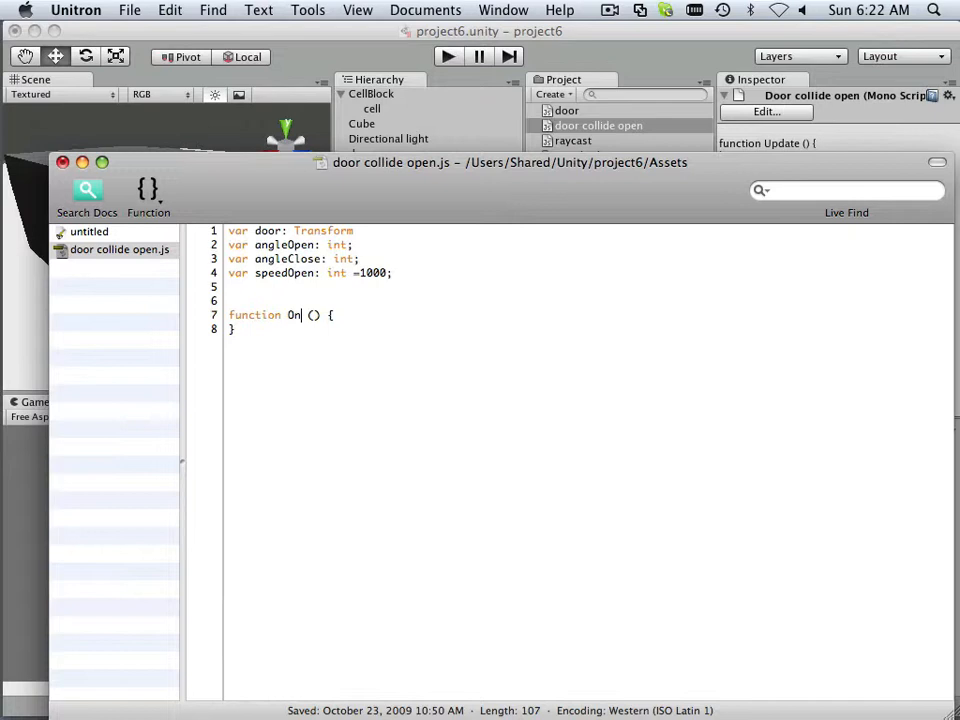
pyautogui.write('Tr')
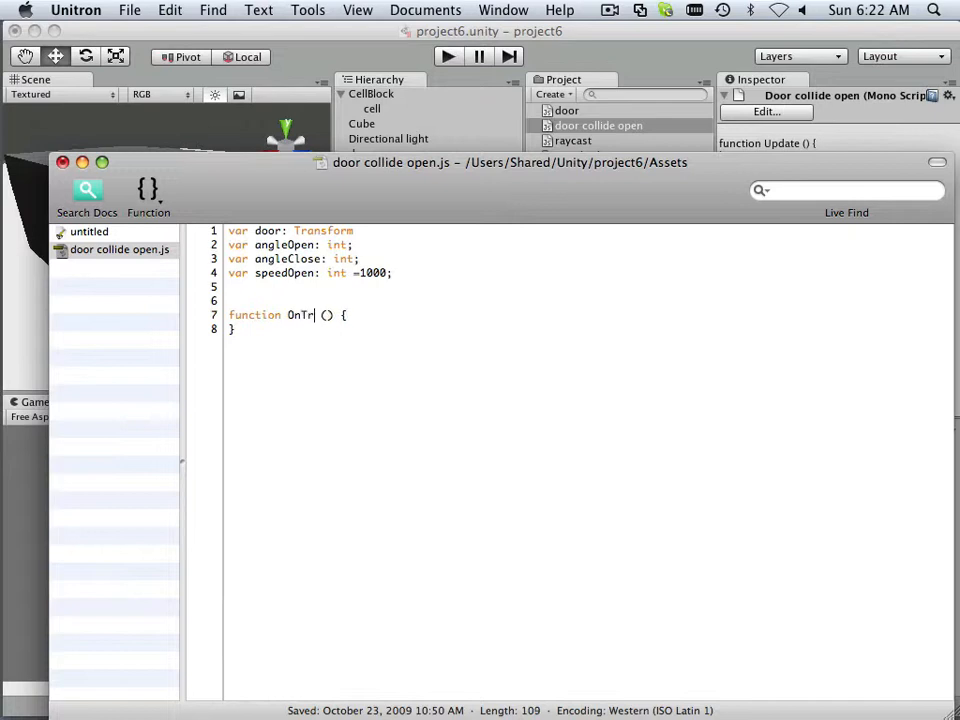
pyautogui.write('igger')
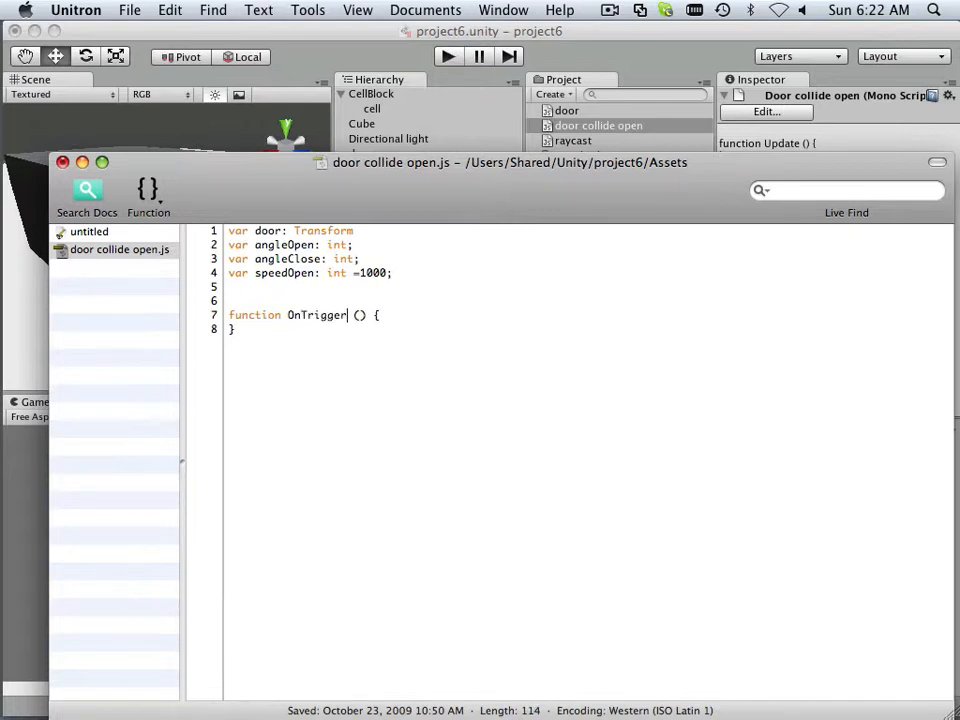
pyautogui.write('Stay')
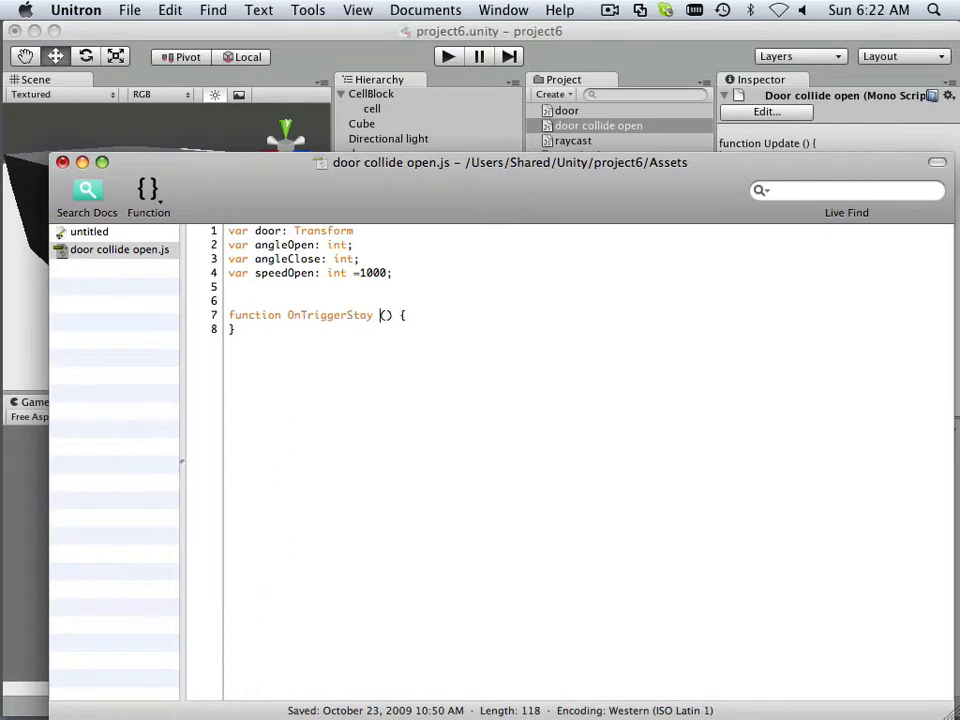
# - Give OnTriggerStay a parameter 'other: Collider'
pyautogui.write('ot')
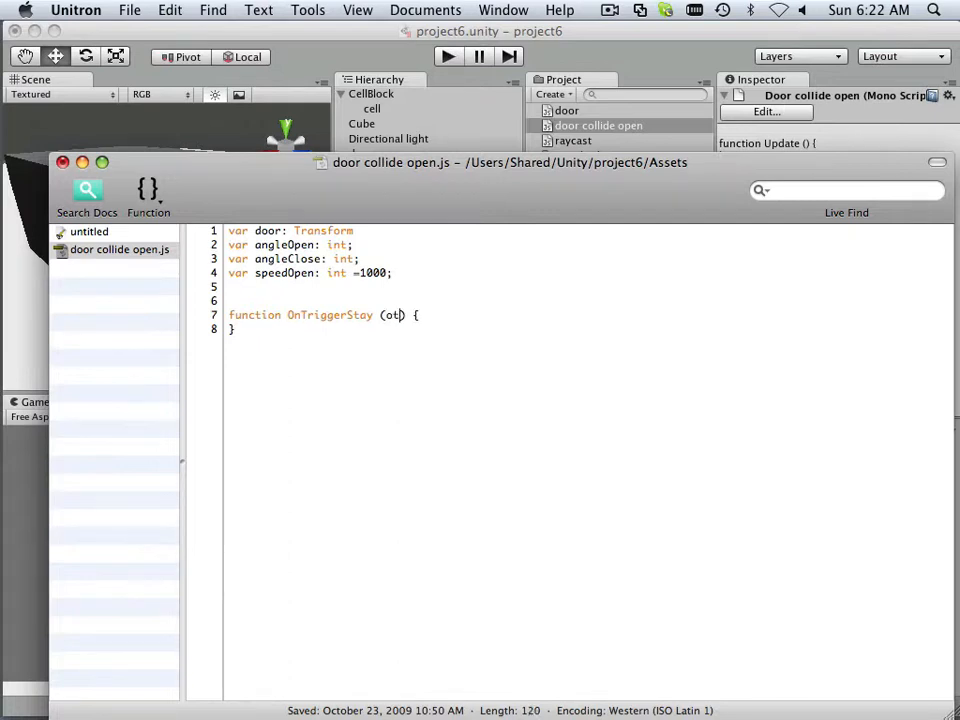
pyautogui.write('her')
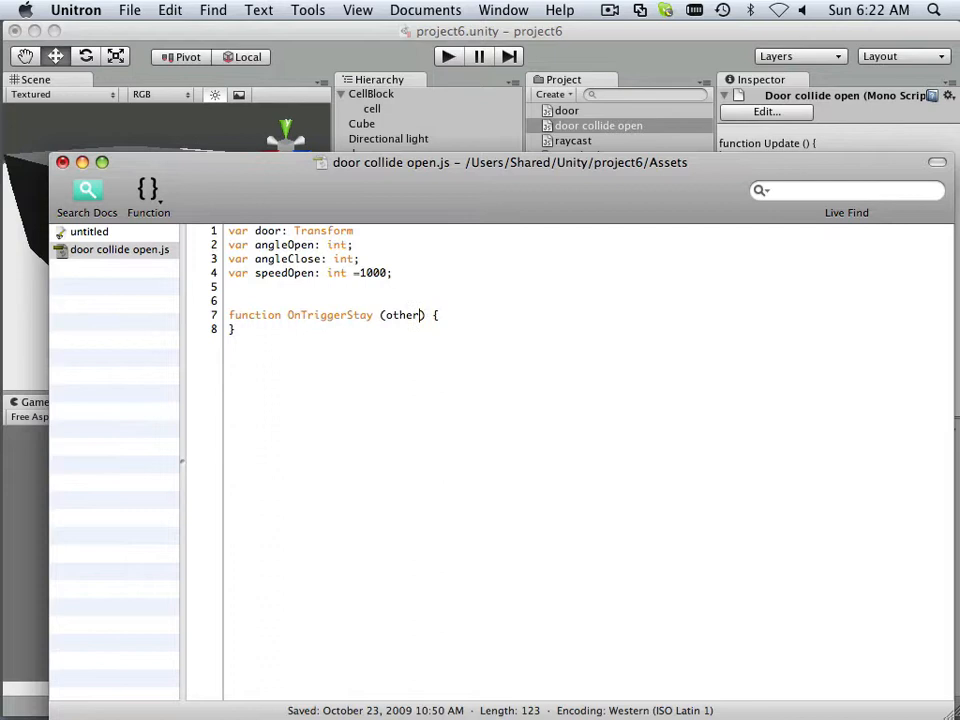
pyautogui.write(':')
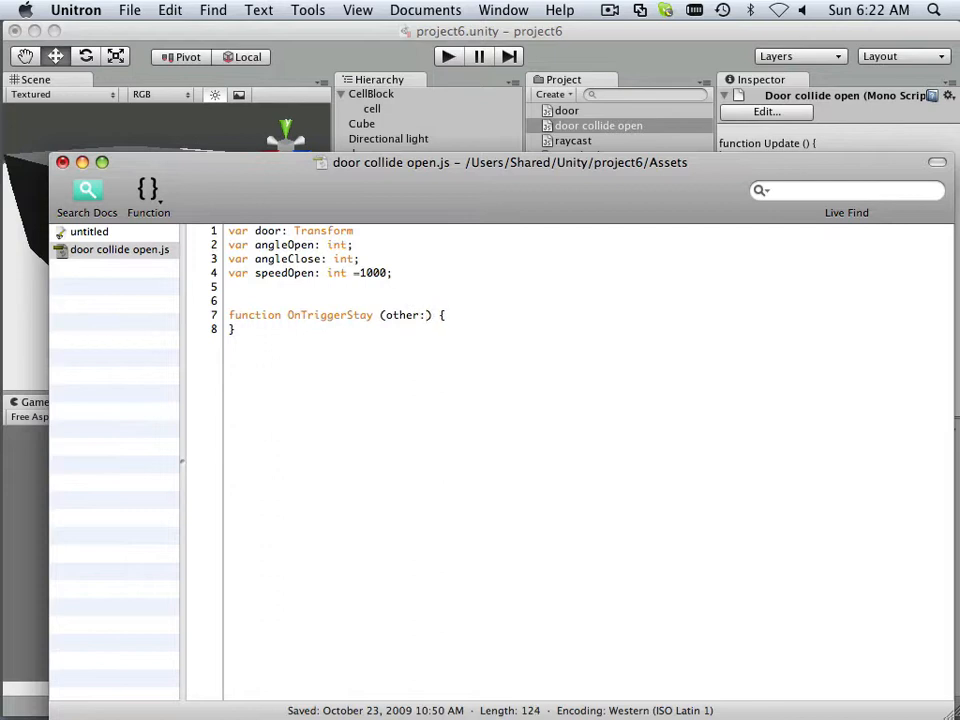
pyautogui.write('Colli')
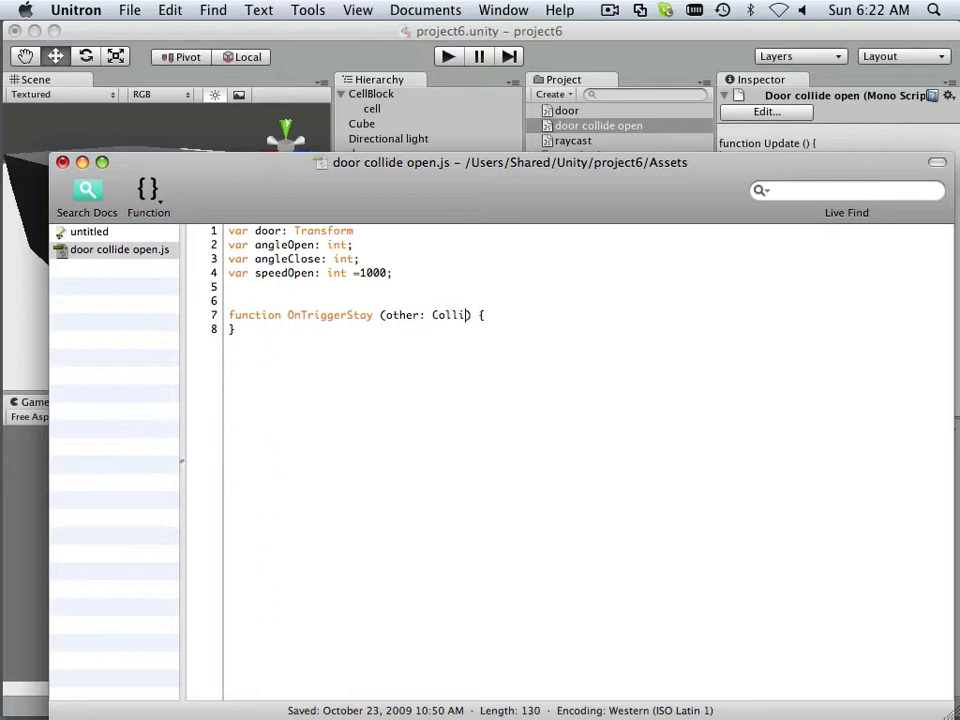
pyautogui.write('de')
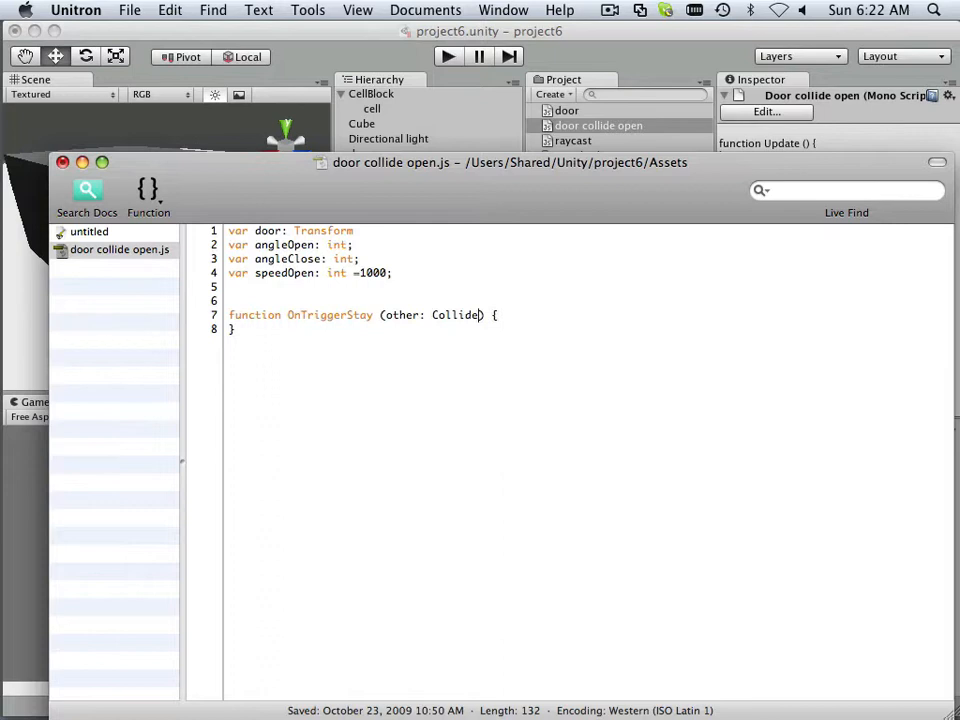
pyautogui.write('r')
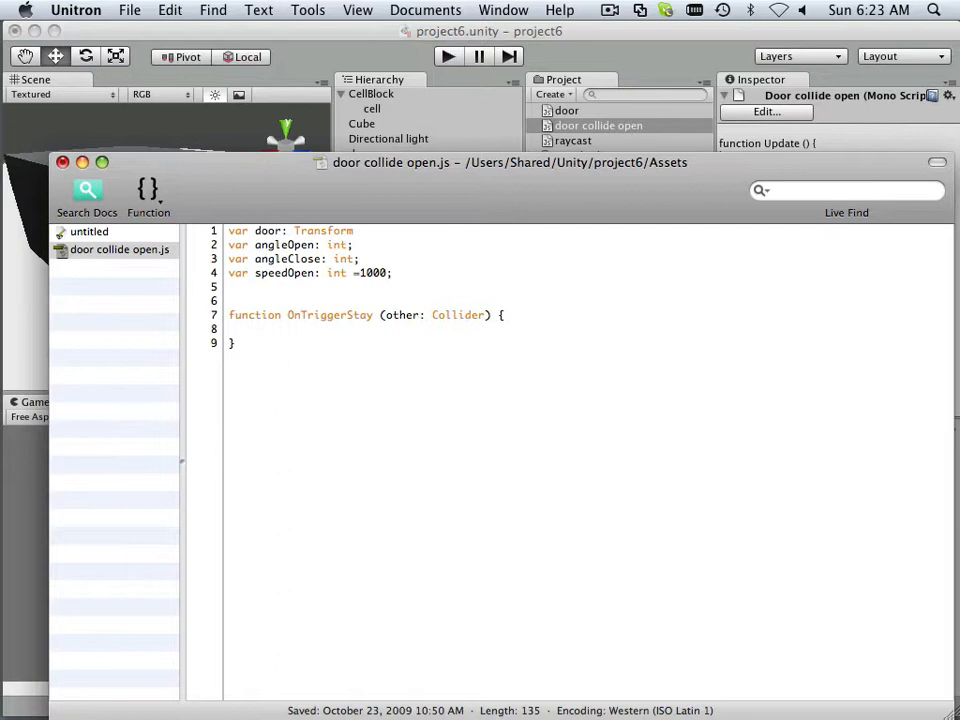
# - Begin an if condition reading door.transform.localEulerAngles.y
pyautogui.write('if')
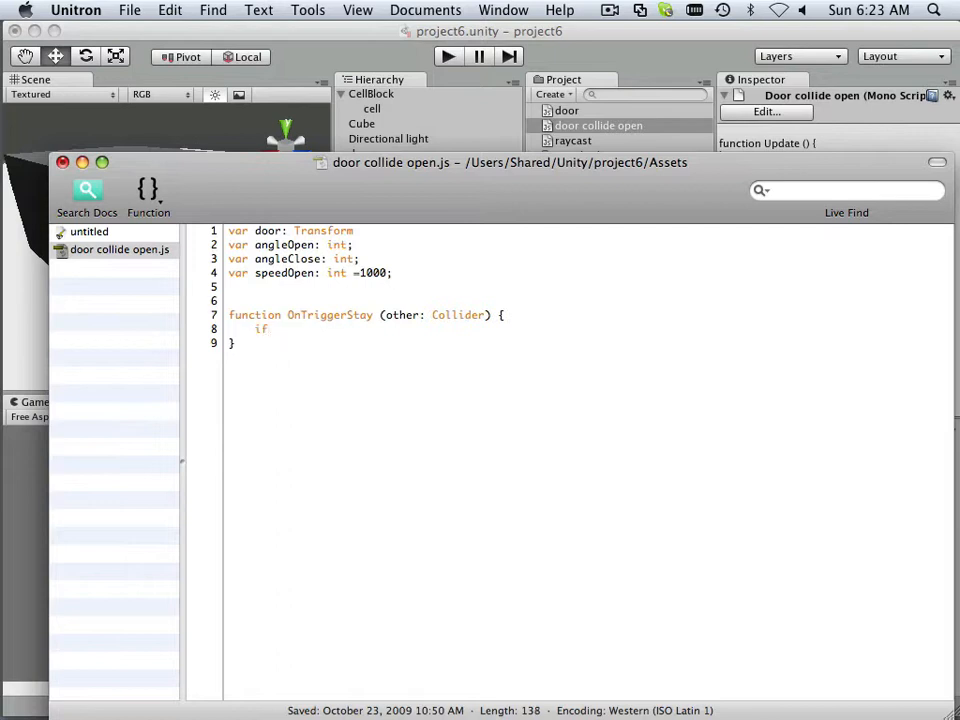
pyautogui.write('(')
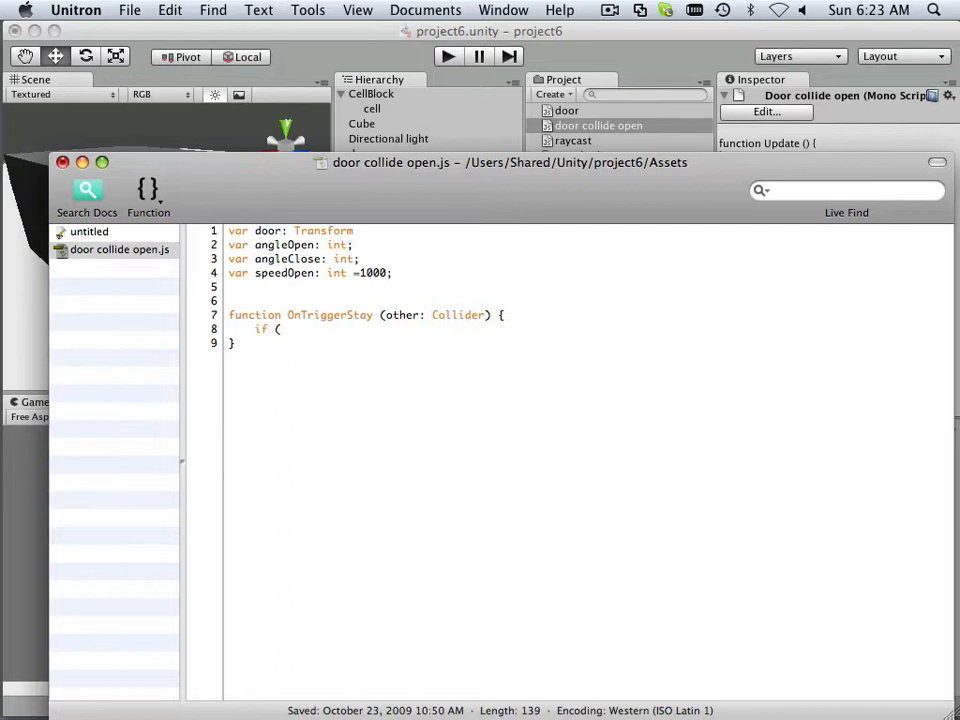
pyautogui.write('door')
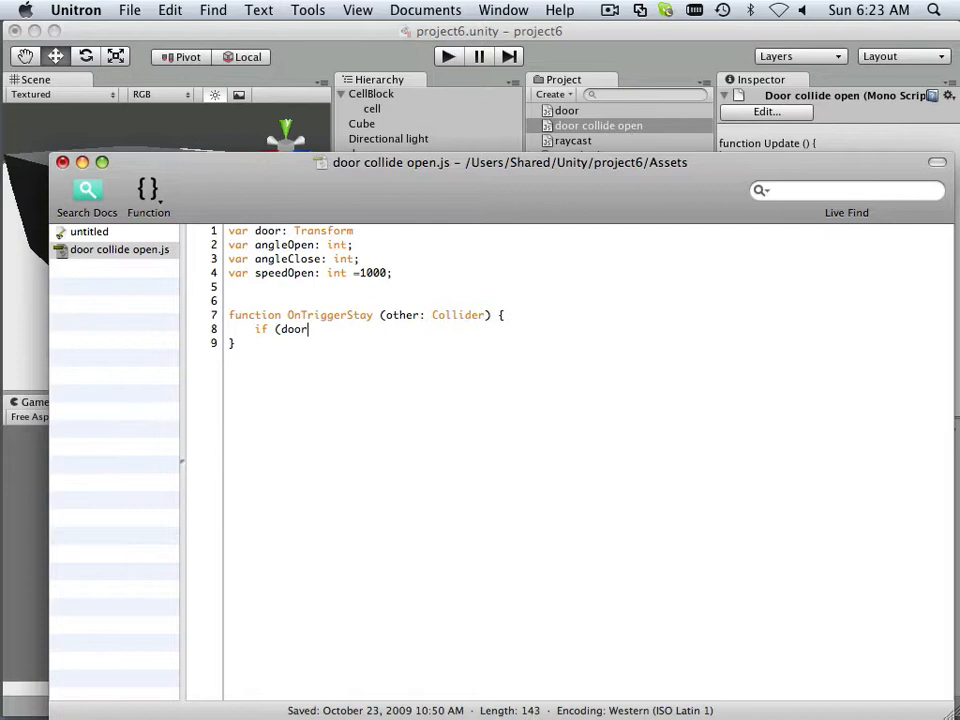
pyautogui.write('.')
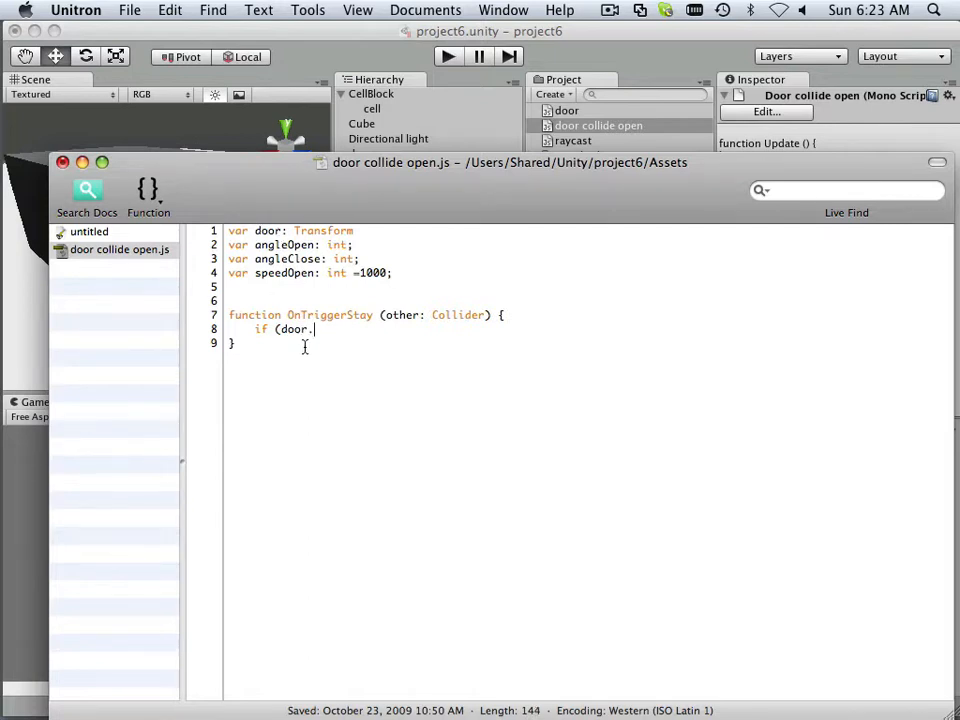
pyautogui.write('t')
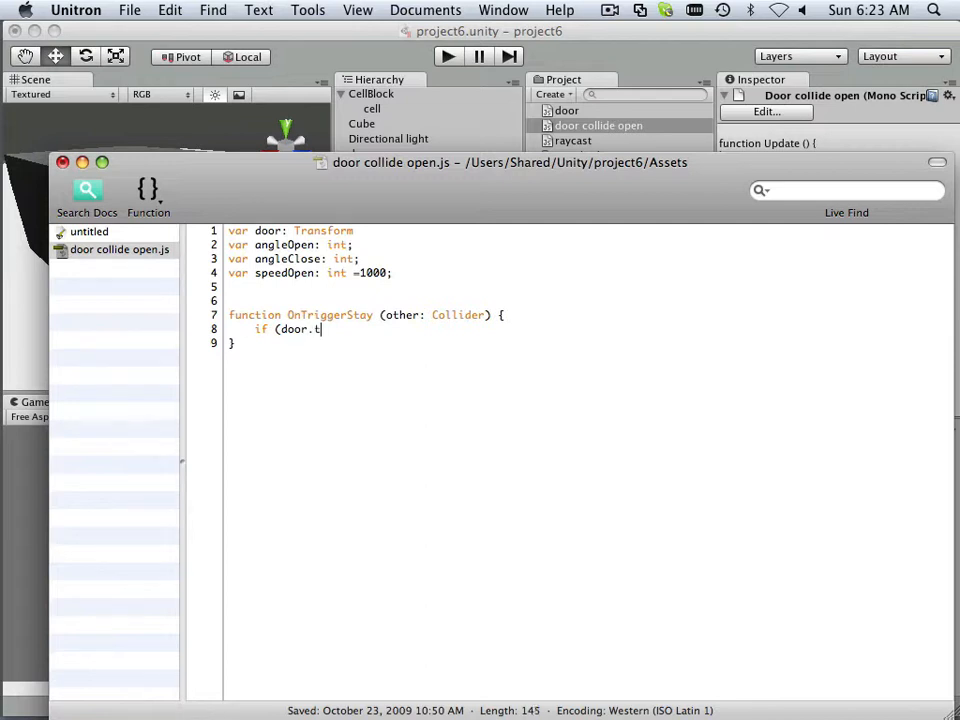
pyautogui.write('rans')
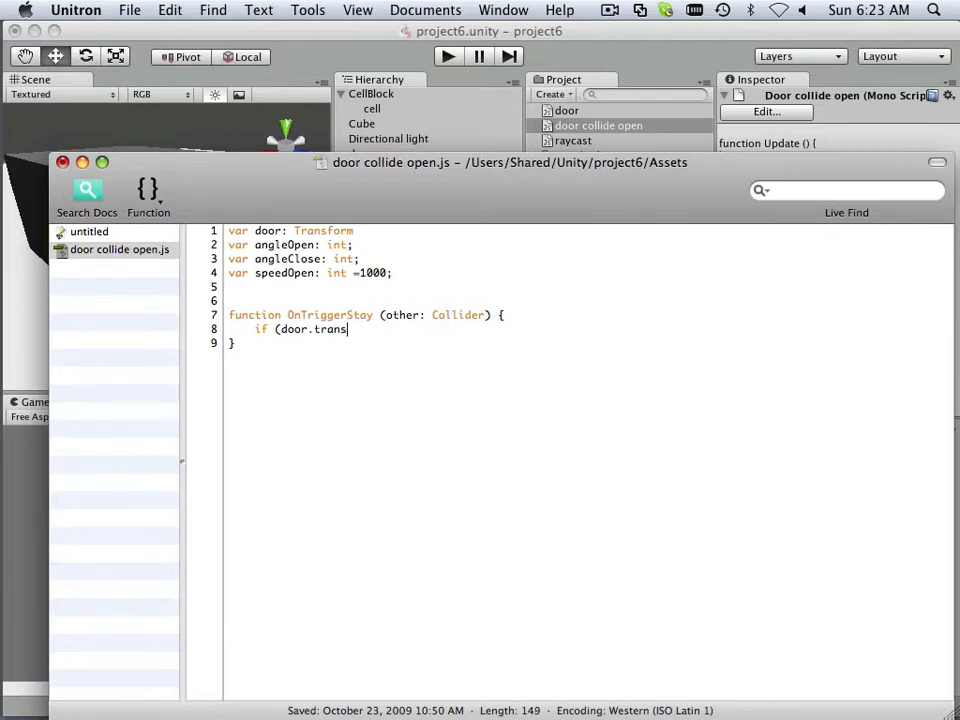
pyautogui.write('form')
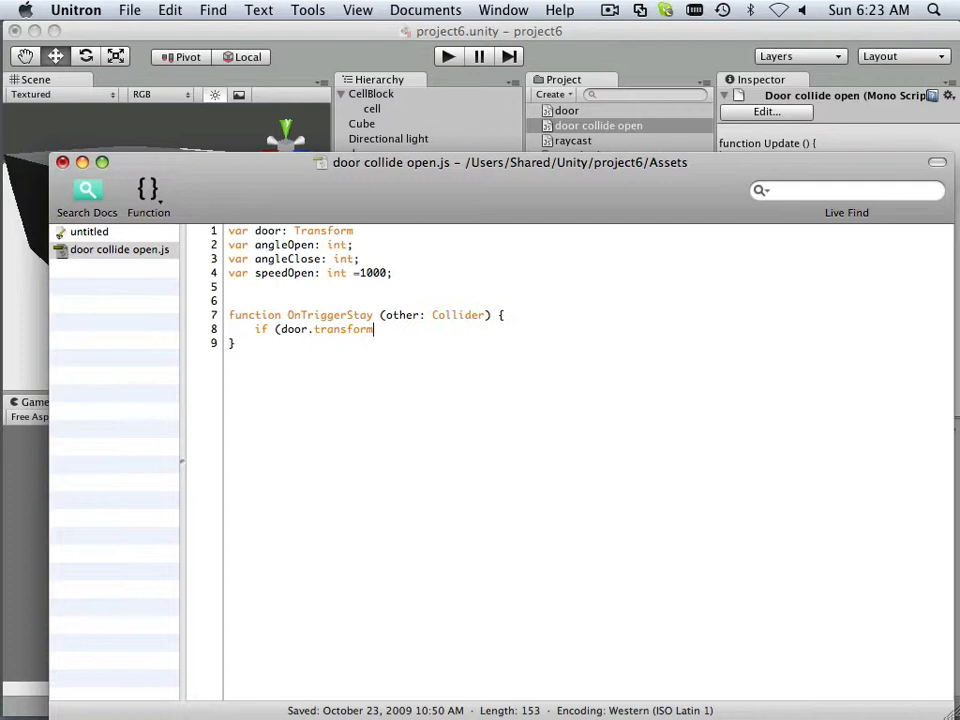
pyautogui.write('.loc')
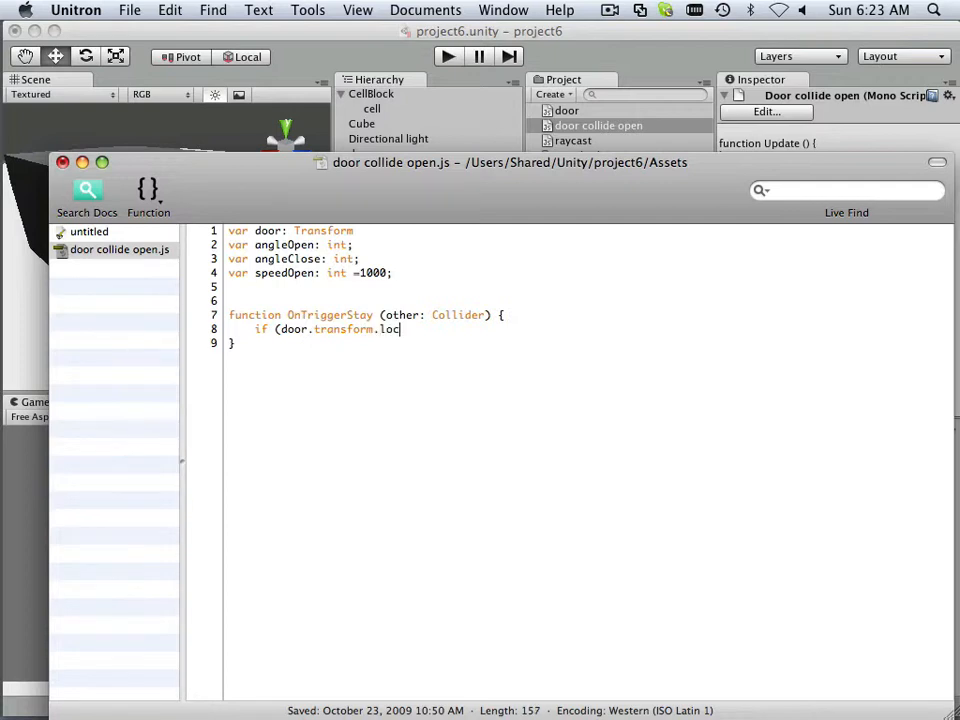
pyautogui.write('alEule')
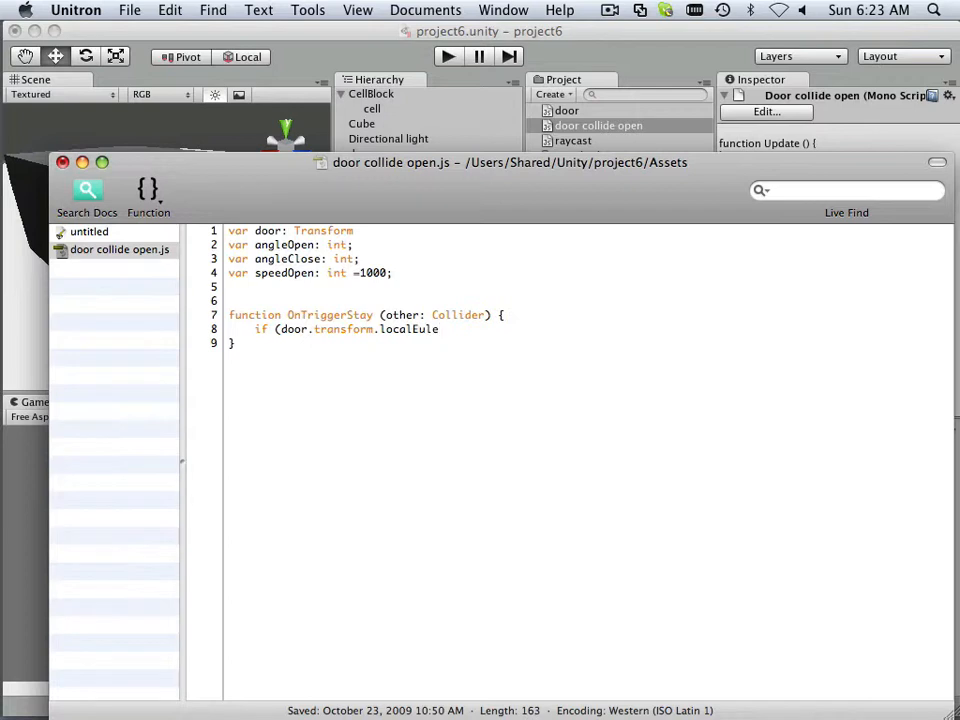
pyautogui.write('r')
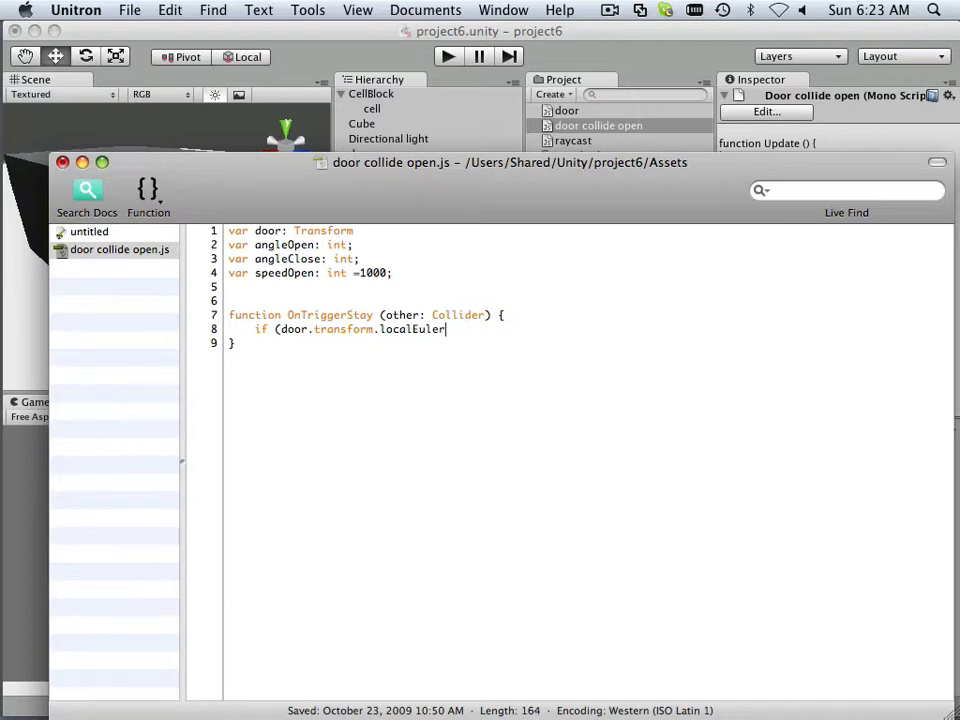
pyautogui.write('Ang')
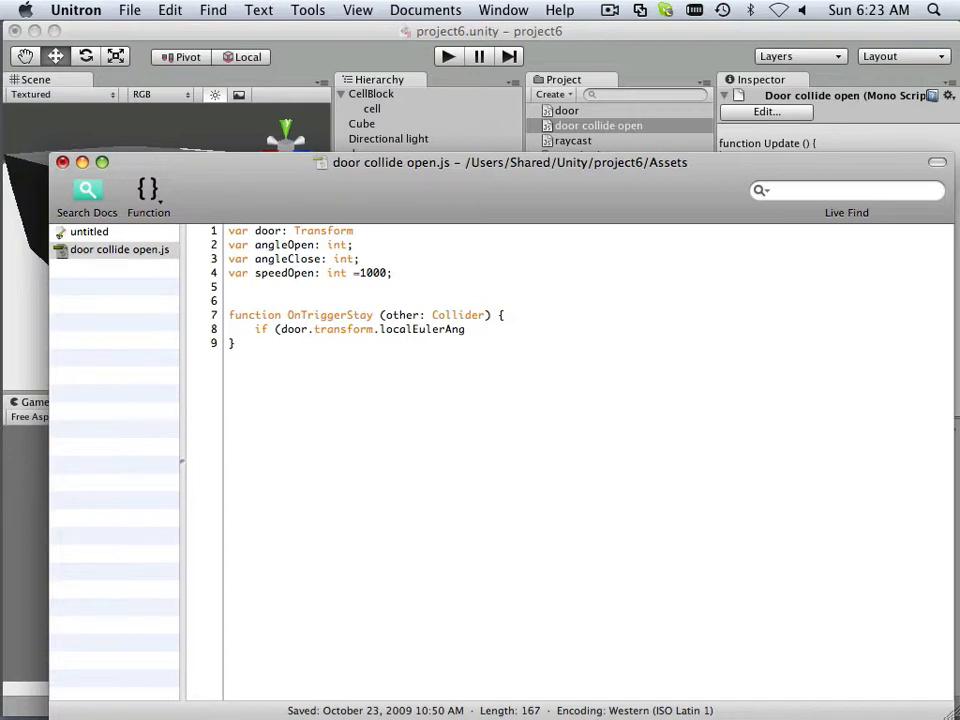
pyautogui.write('les')
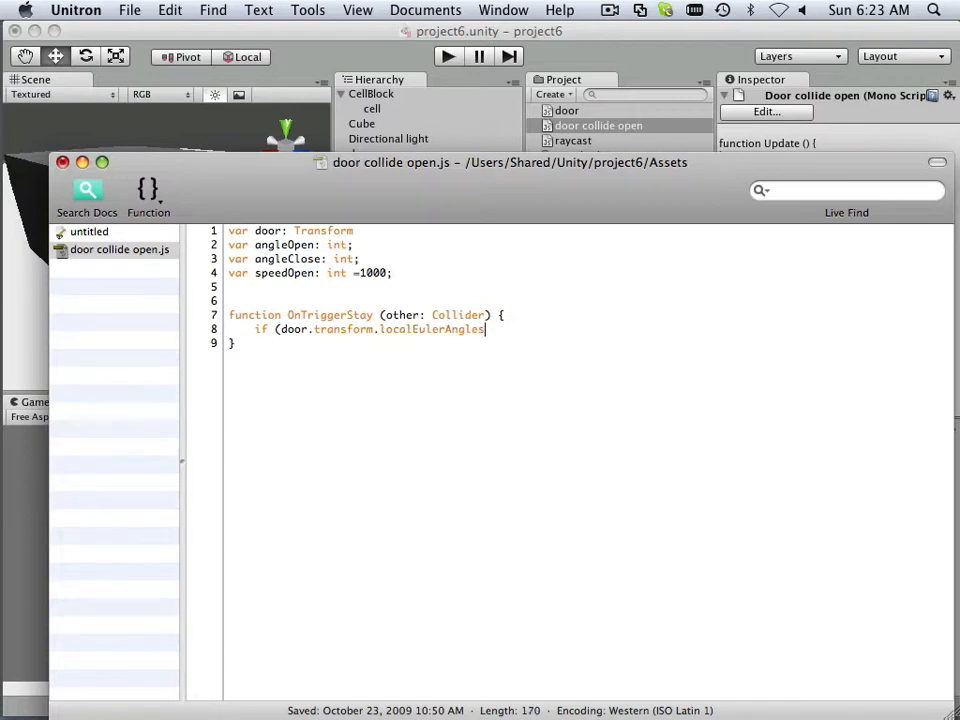
pyautogui.write('.y')
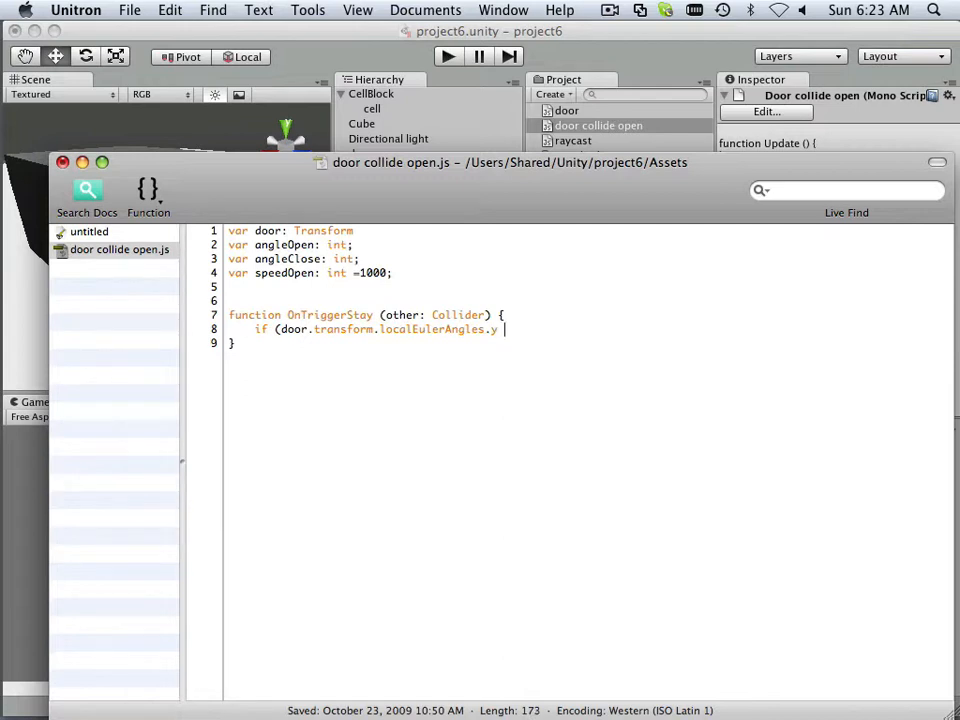
# - Complete the condition as '< angleOpen' and open the if block's brace
pyautogui.write('< an')
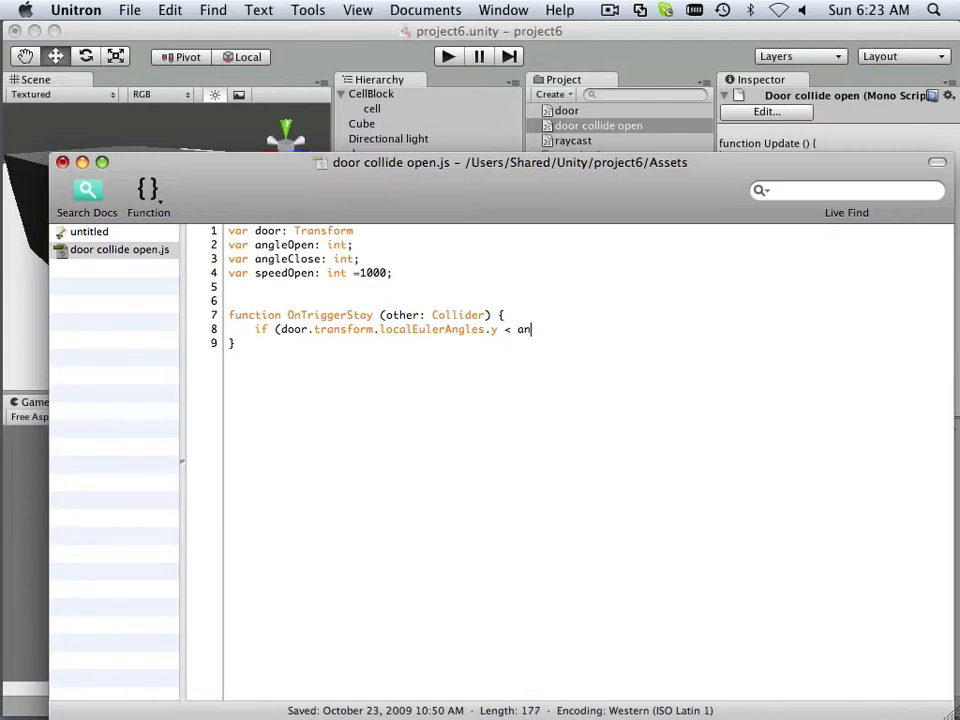
pyautogui.write('gle')
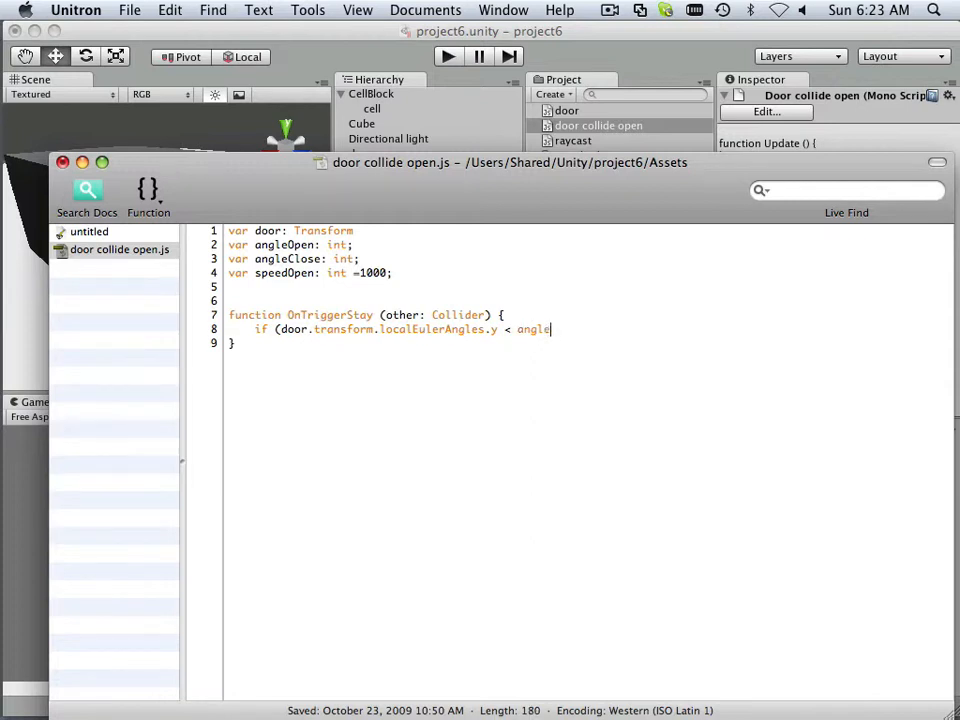
pyautogui.write('Open')
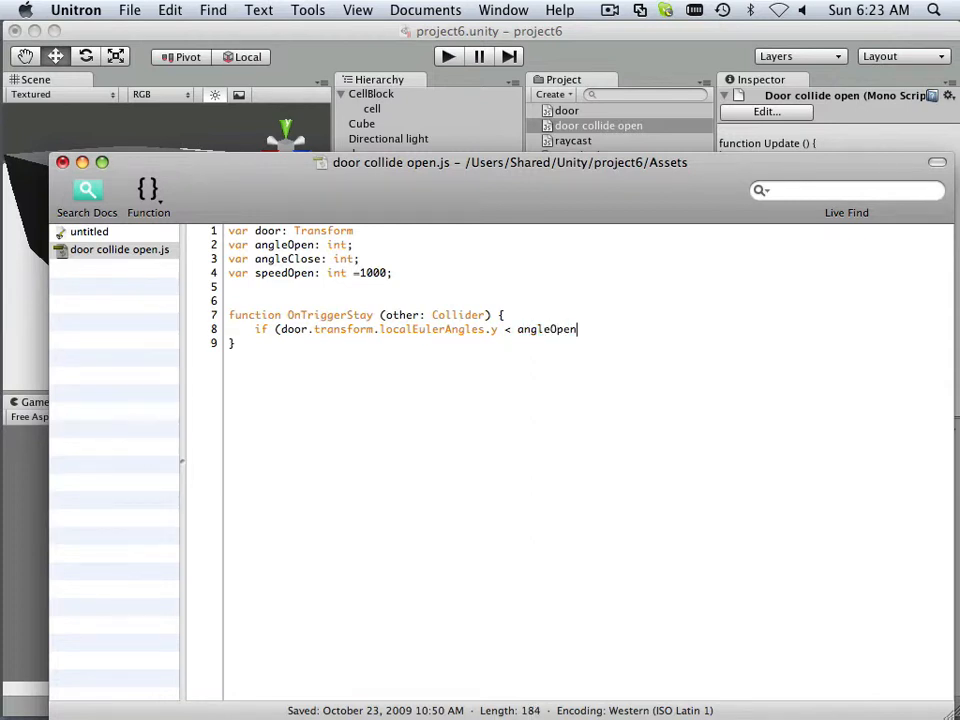
pyautogui.write(')')
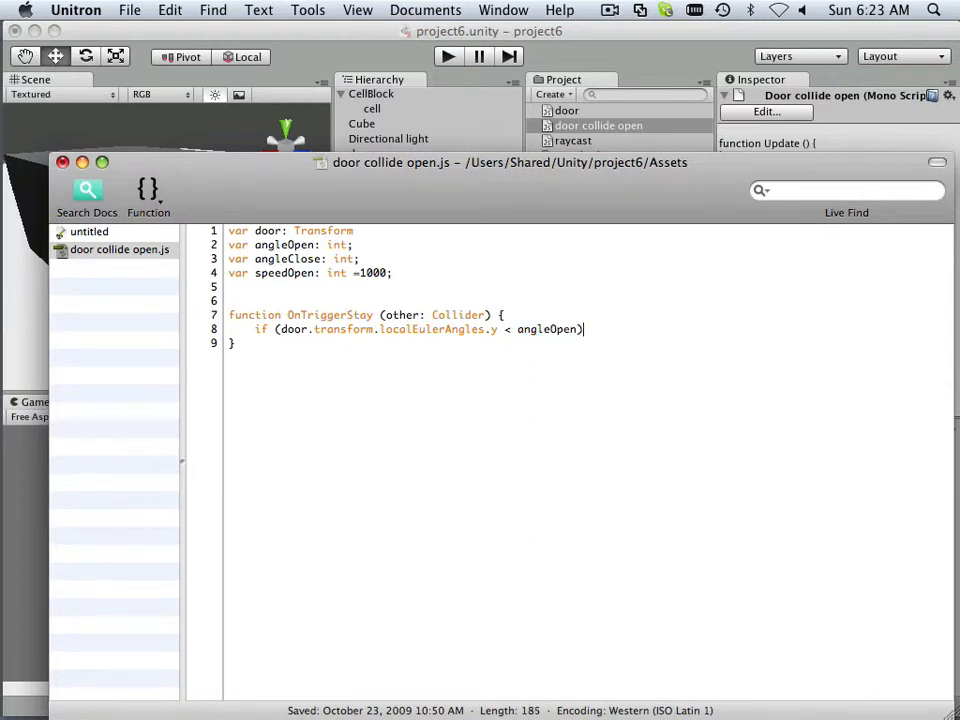
pyautogui.write('{')
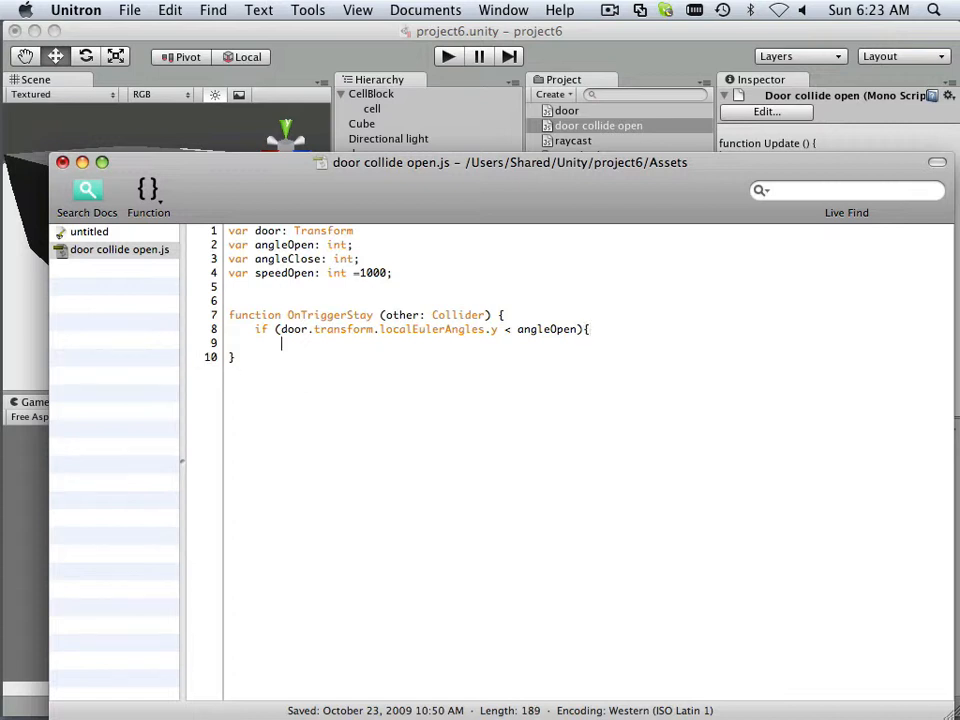
# - Start the call door.transform.Rotate(Vector3.up* inside the if block
pyautogui.write('door')
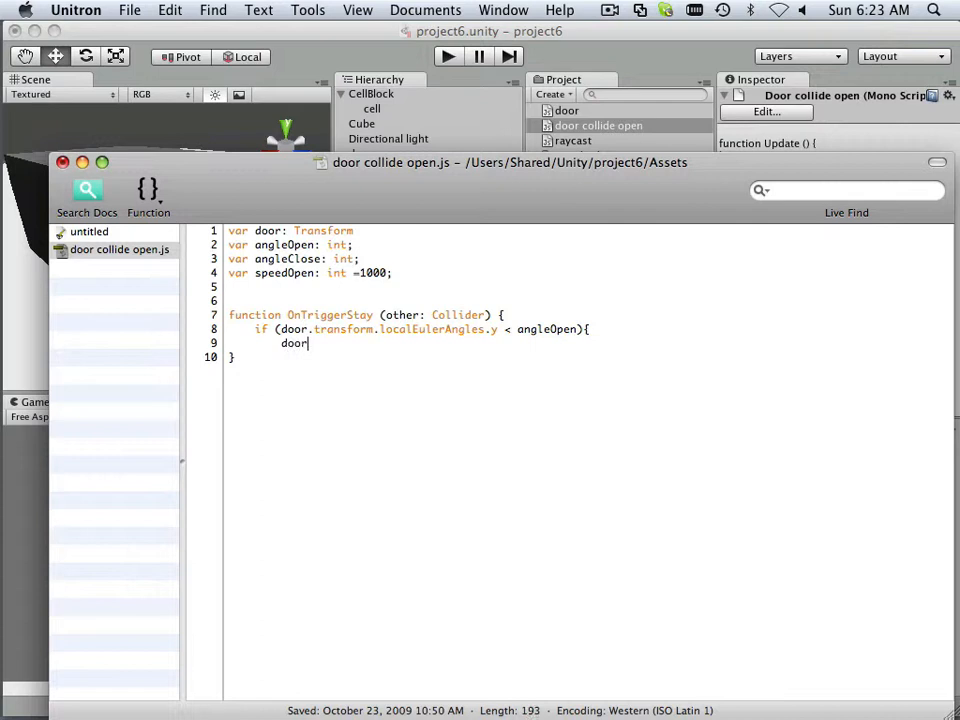
pyautogui.write('.tra')
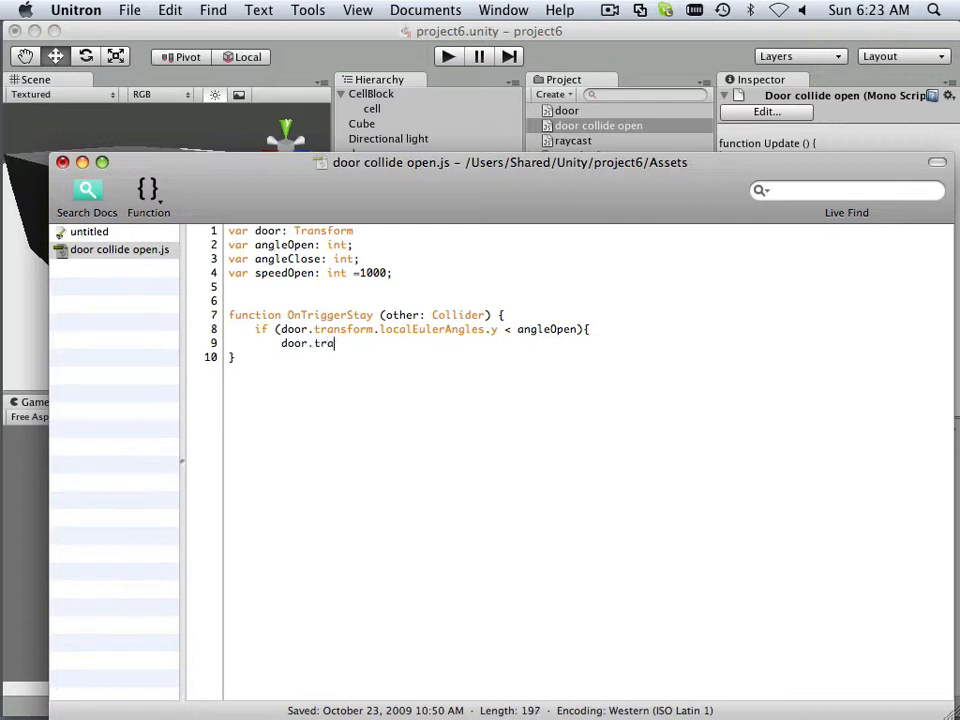
pyautogui.write('nsform')
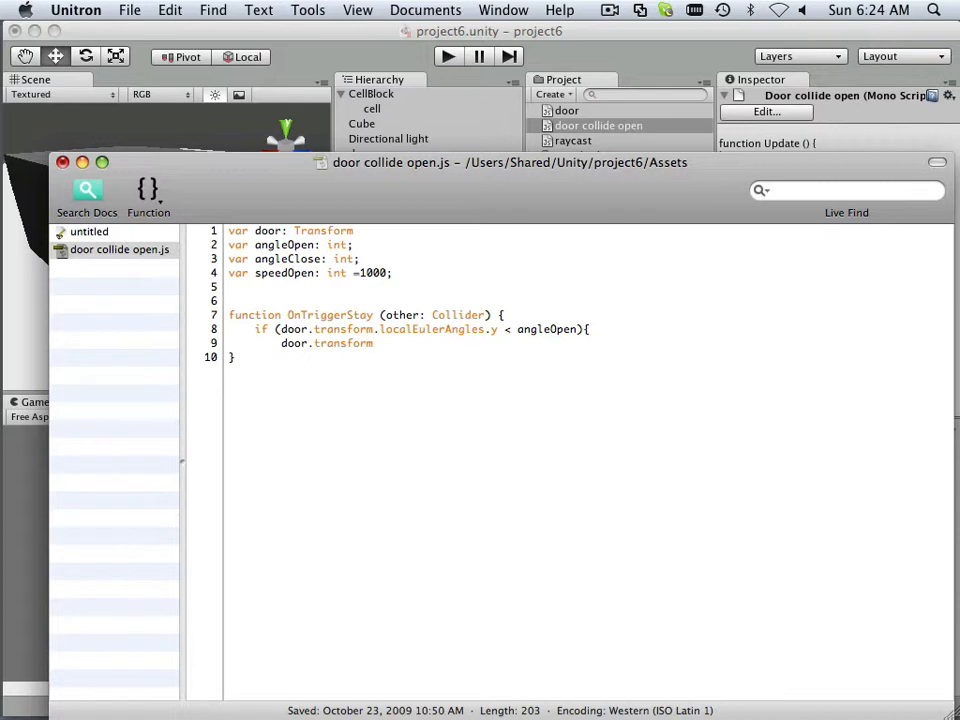
pyautogui.write('.Rotate')
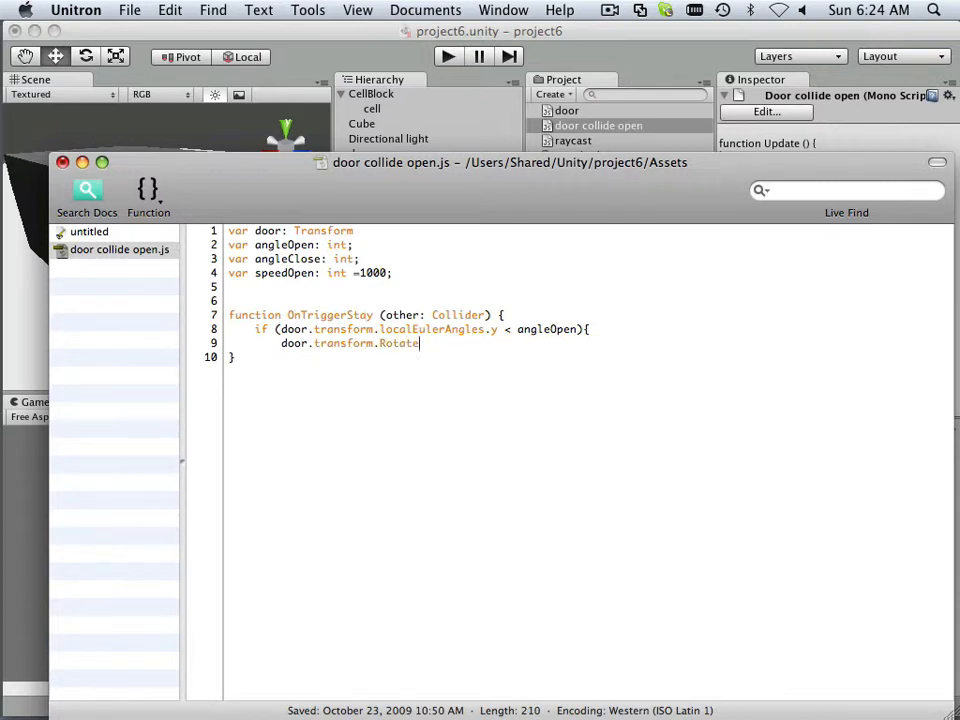
pyautogui.write('(Ve')
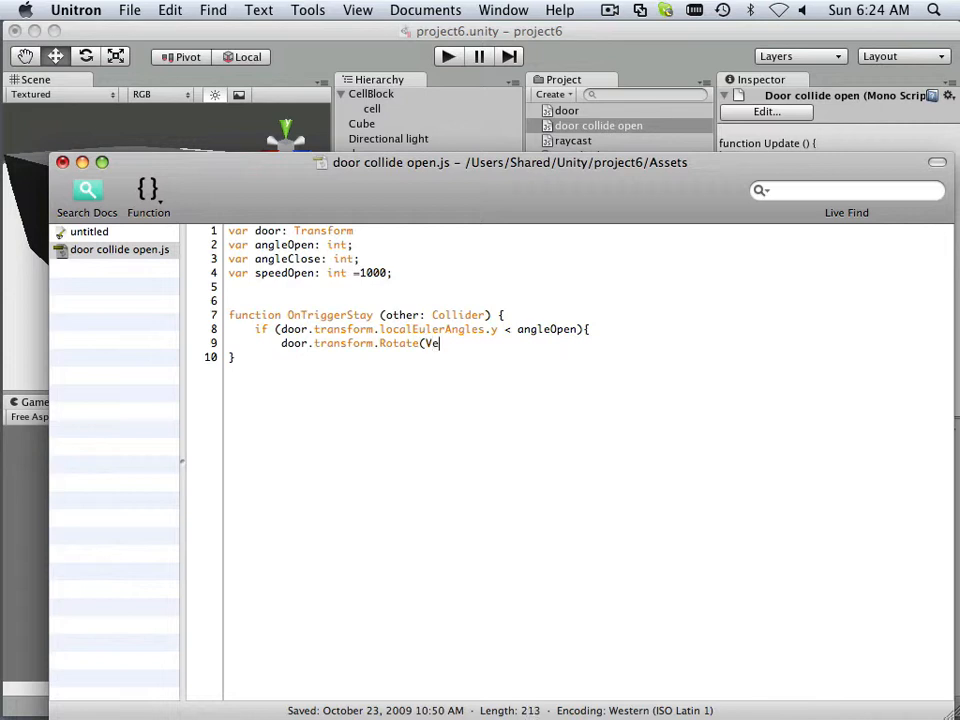
pyautogui.write('ctor3.up')
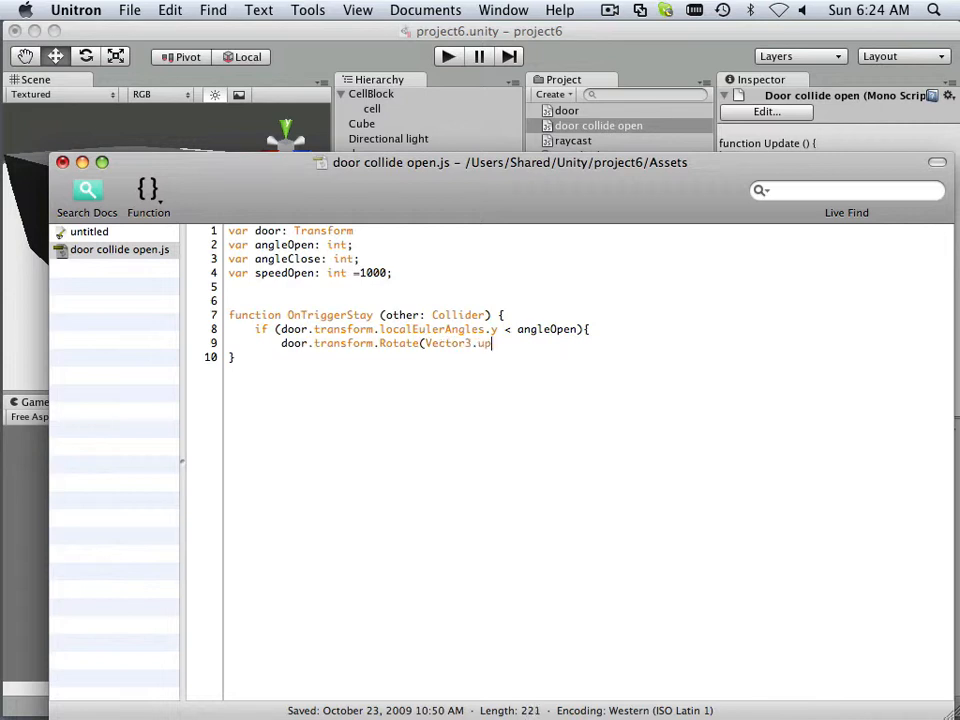
pyautogui.write('*')
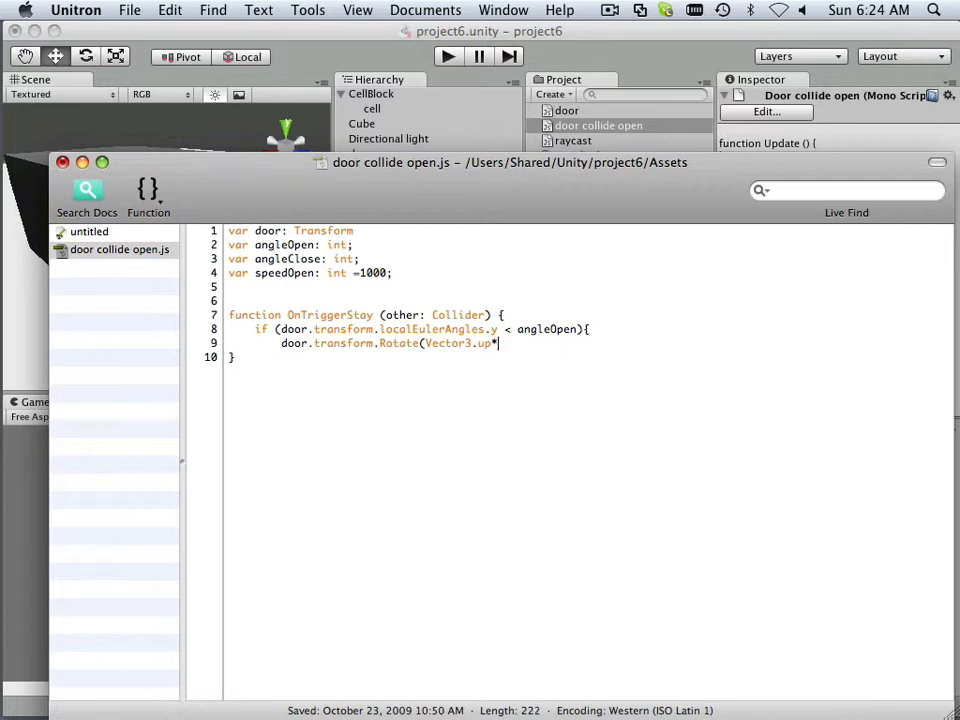
# - Finish the rotation as Time.deltaTime*speedOpen); to spin the door open
pyautogui.write('Time')
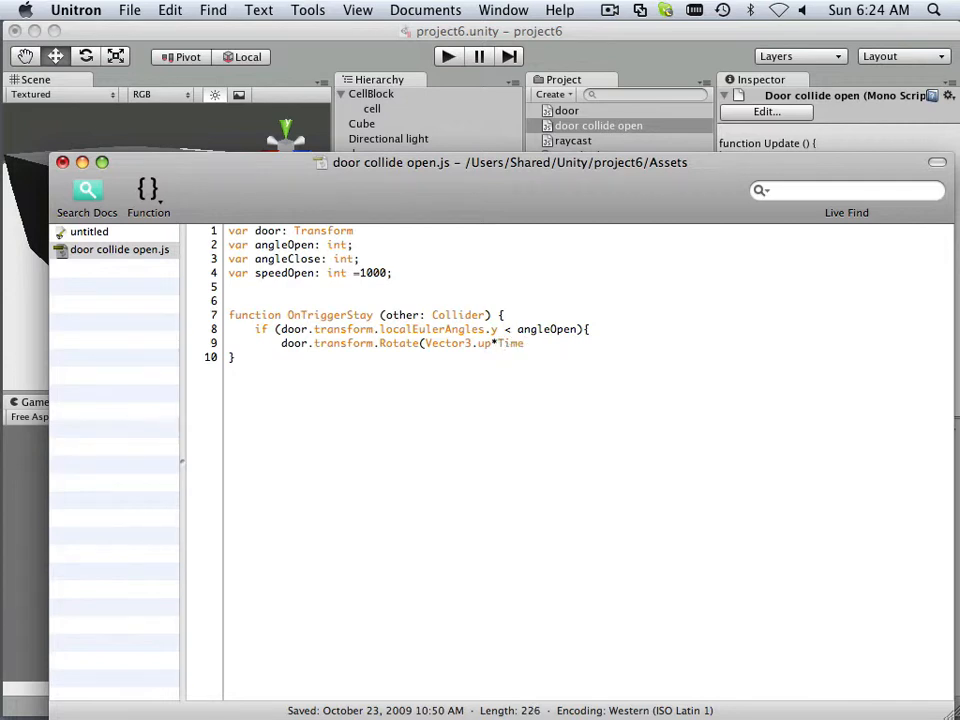
pyautogui.write('.delta')
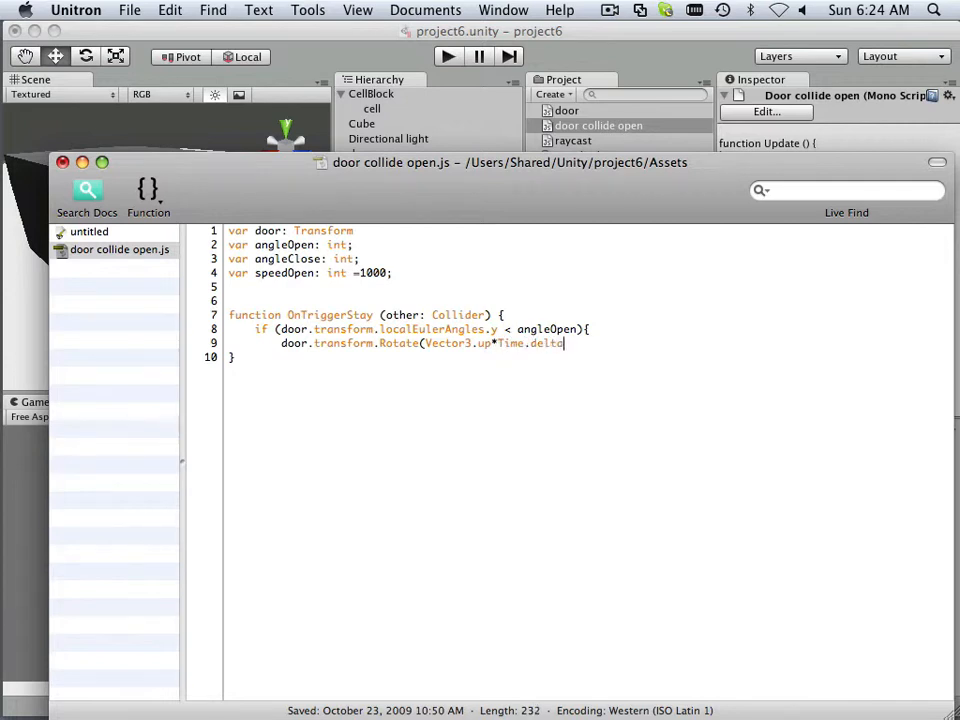
pyautogui.write('Time')
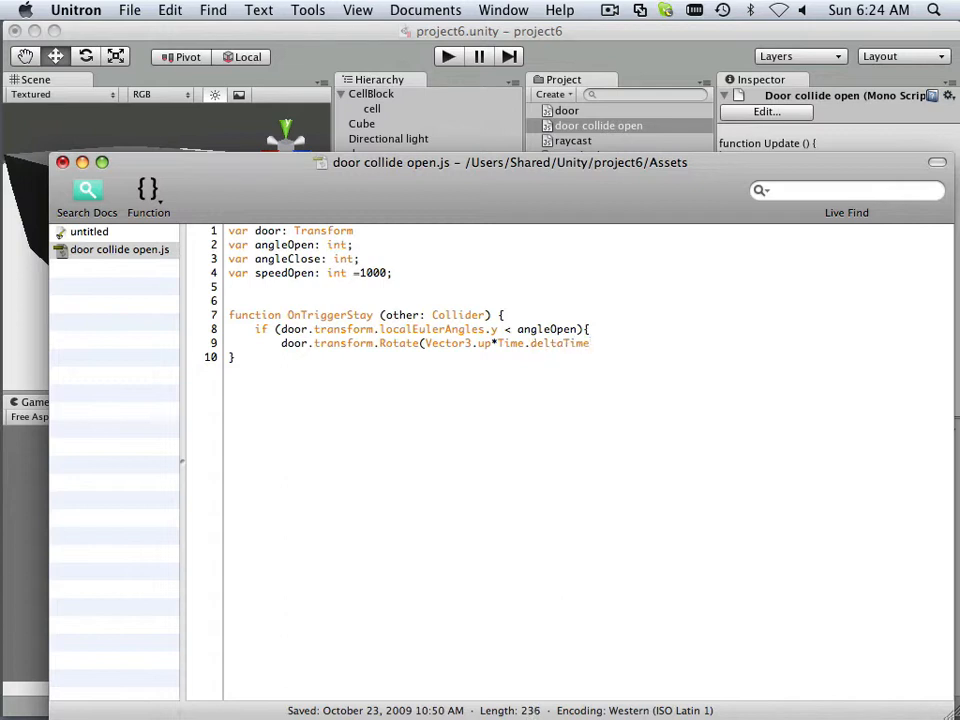
pyautogui.write('*')
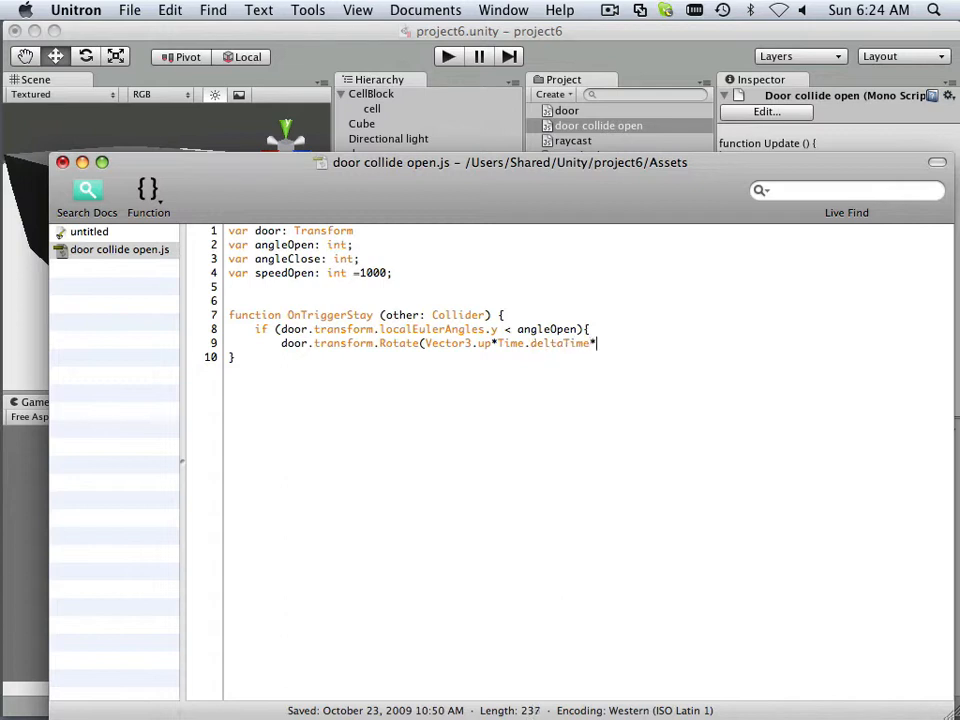
pyautogui.write('spee')
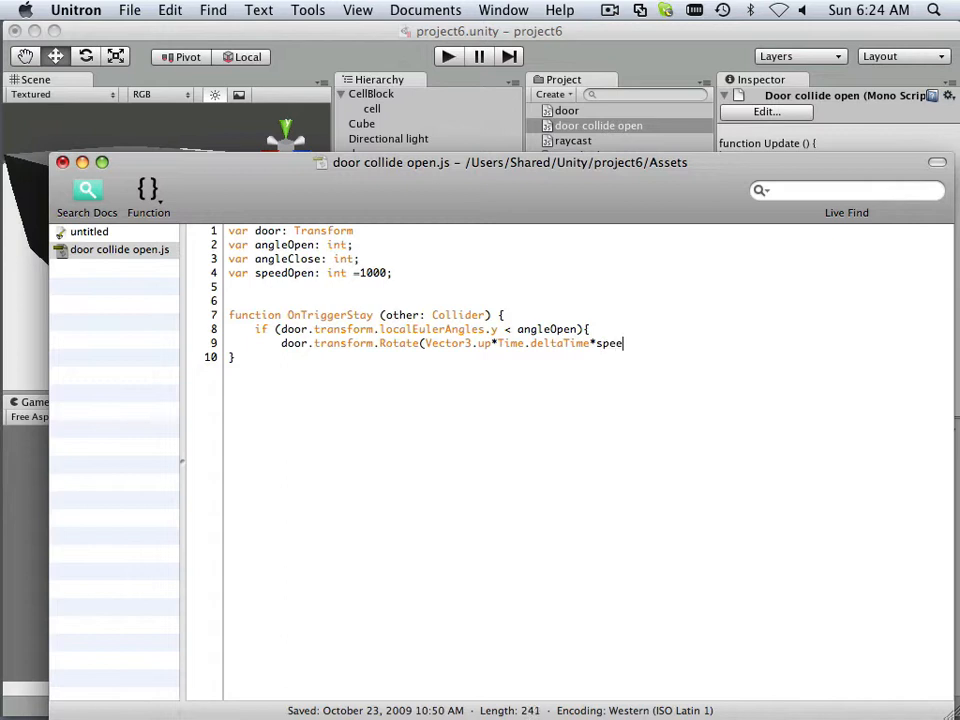
pyautogui.write('dOpe')
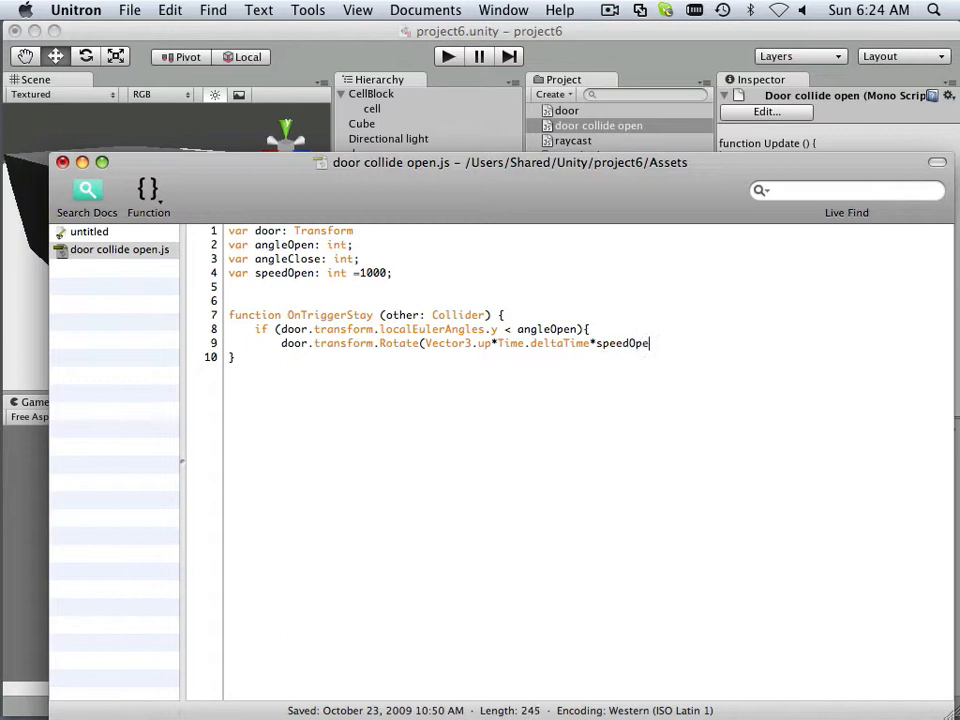
pyautogui.write('n)')
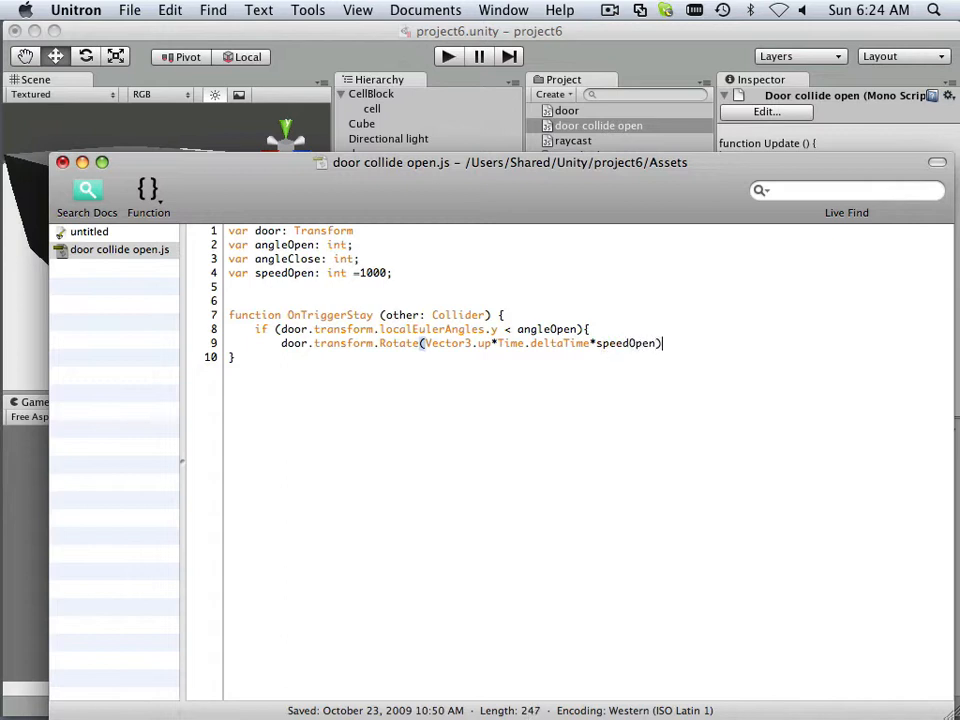
pyautogui.write(';')
pyautogui.write('}')
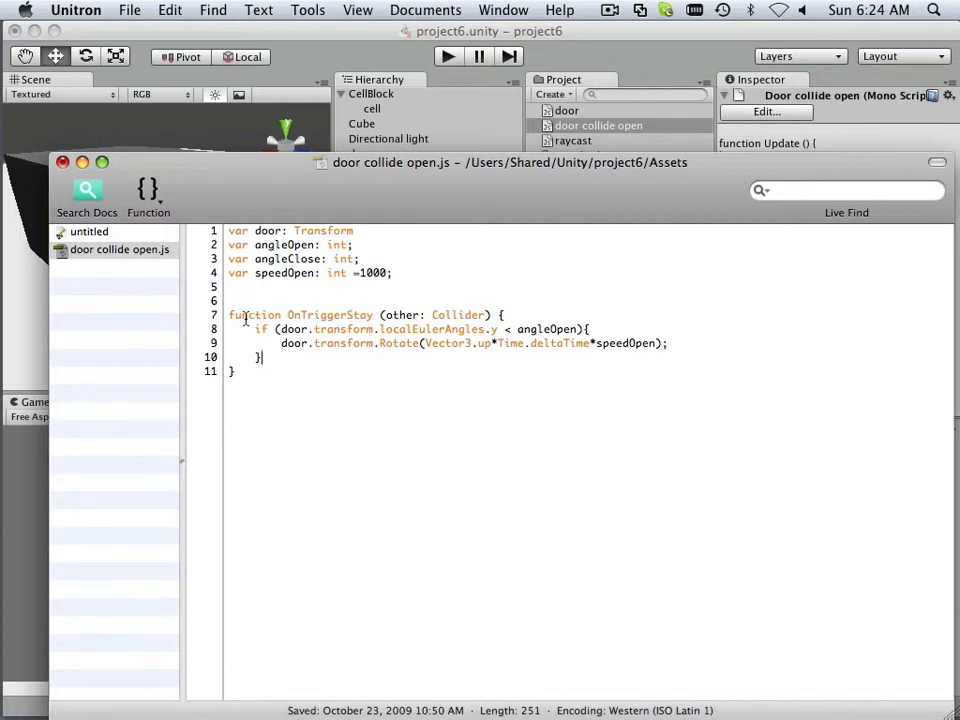
pyautogui.doubleClick(300, 316)
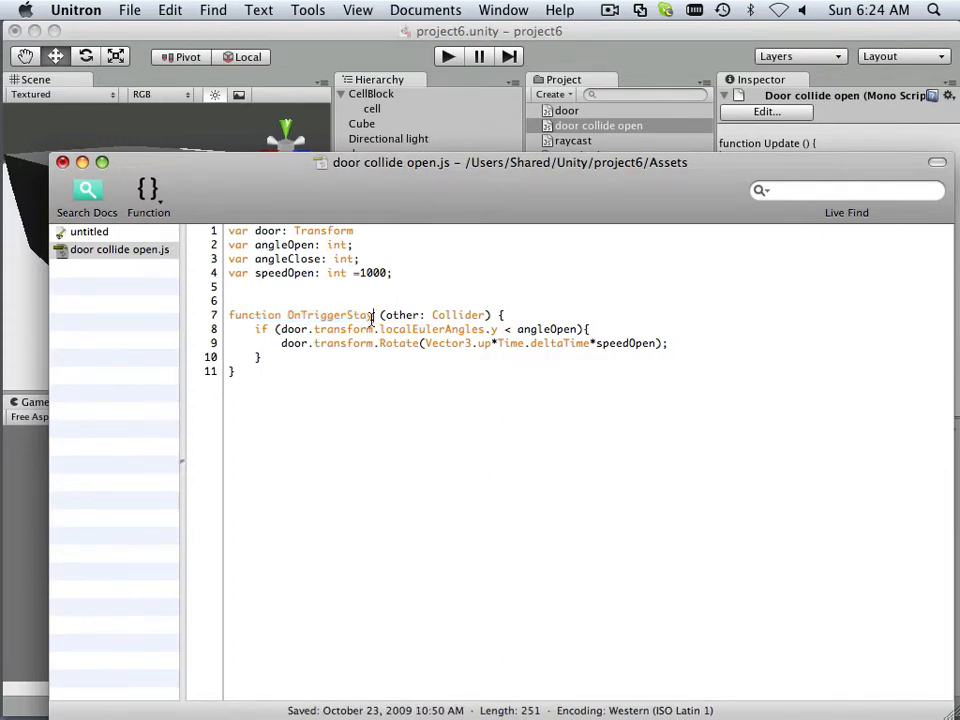
pyautogui.doubleClick(360, 316)
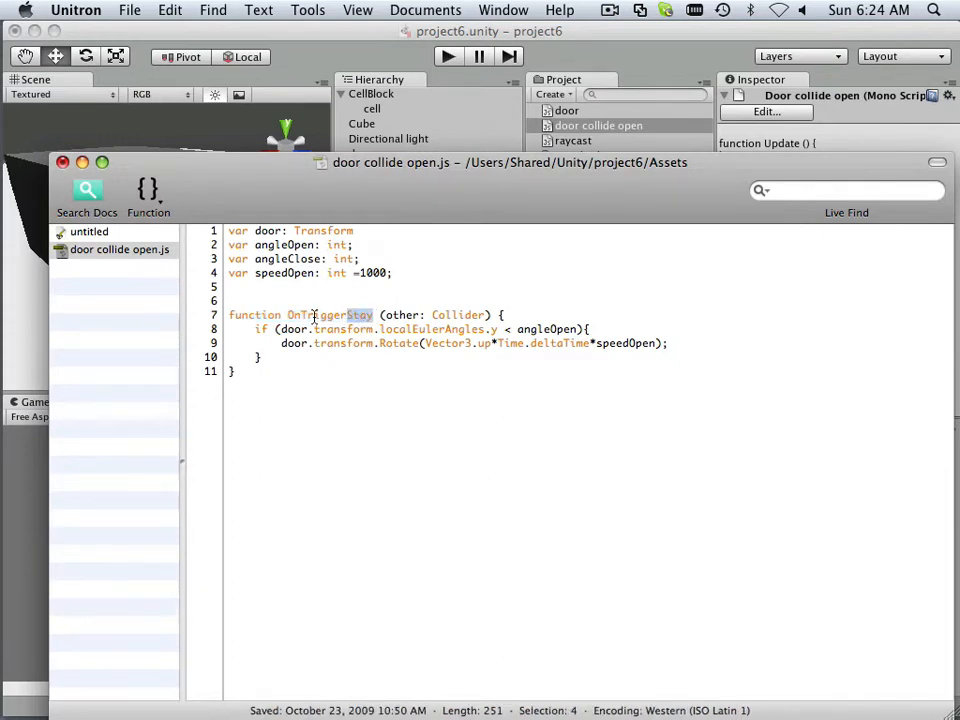